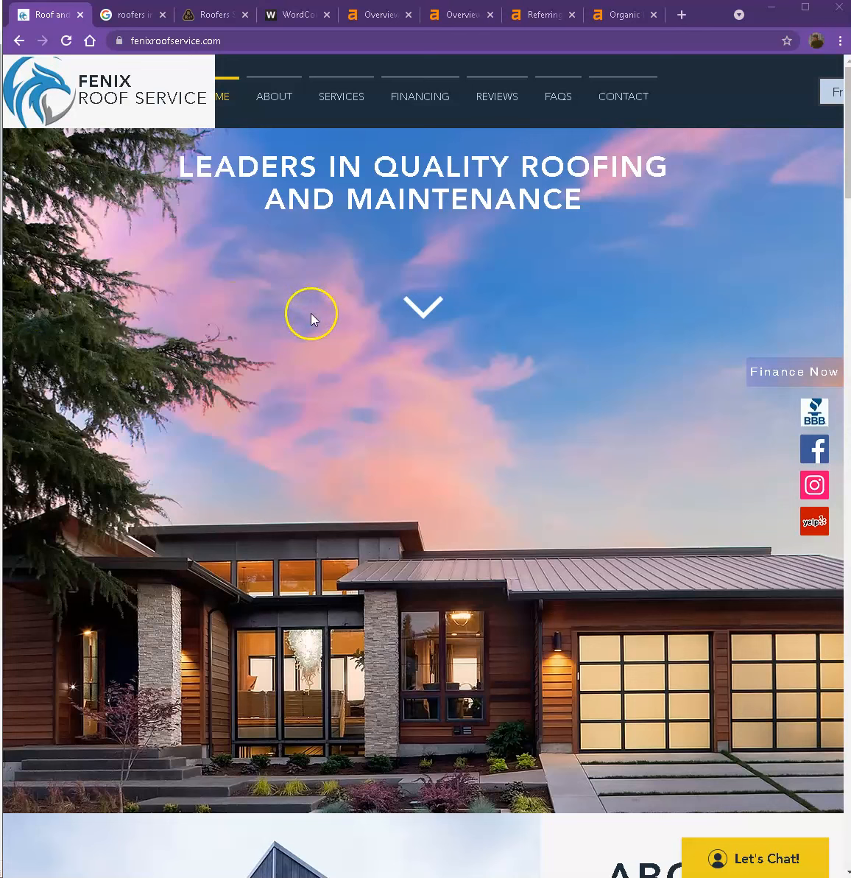
pyautogui.moveTo(275, 388)
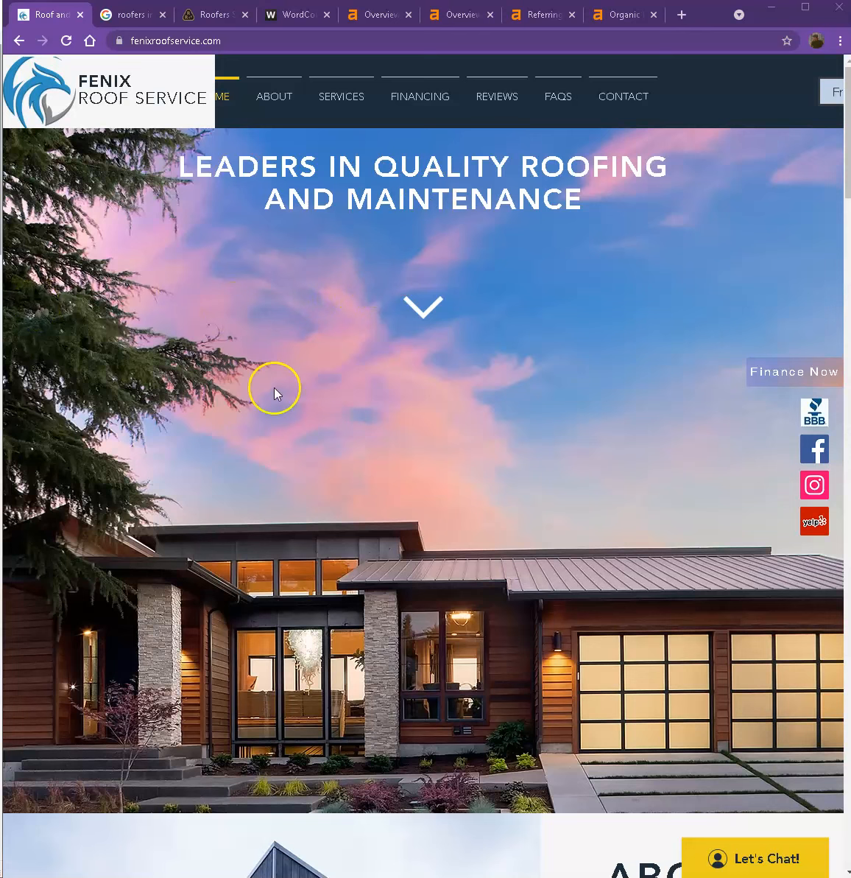
pyautogui.moveTo(55, 103)
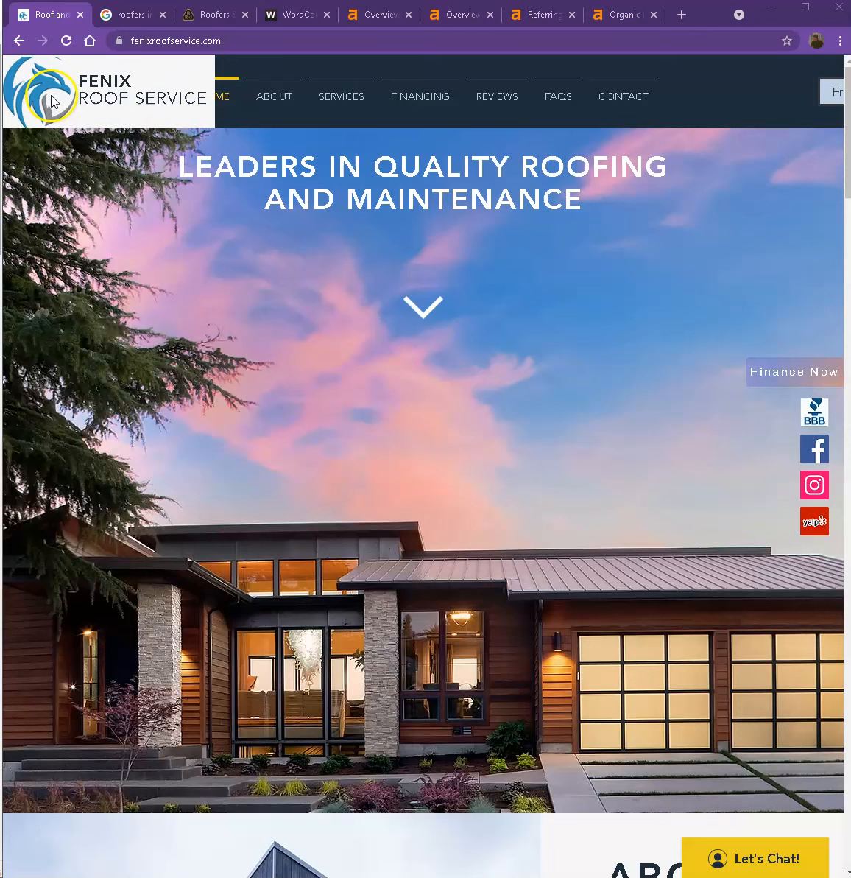
# - Scroll through the Fenix Roof Service homepage copy from top to bottom
pyautogui.scroll(-3)
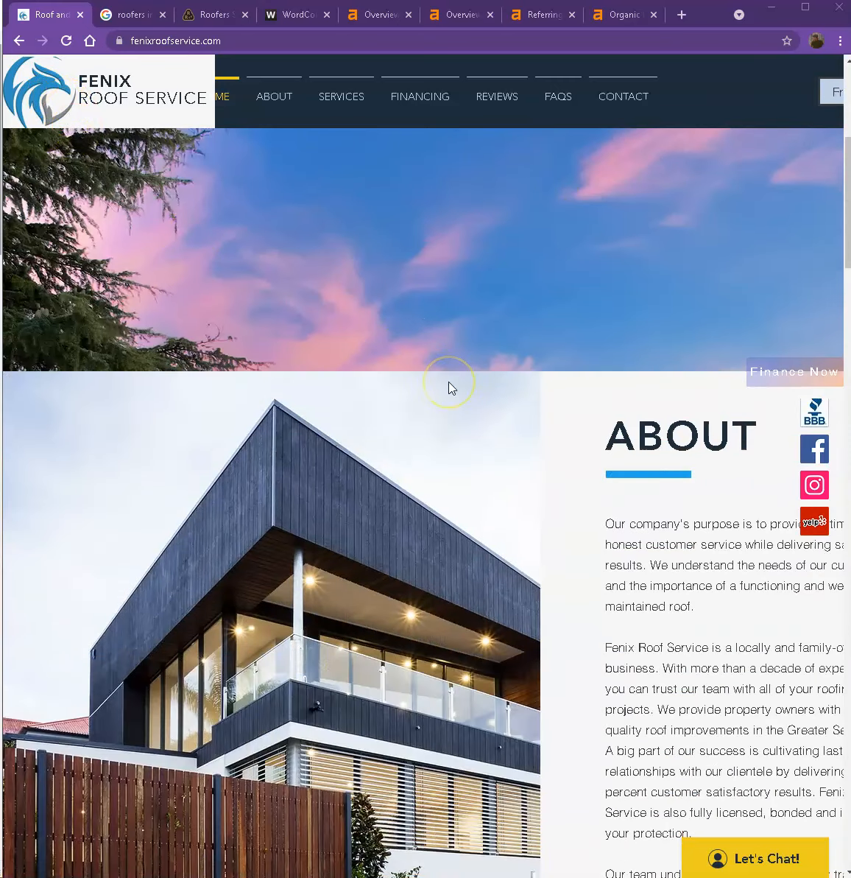
pyautogui.scroll(-3)
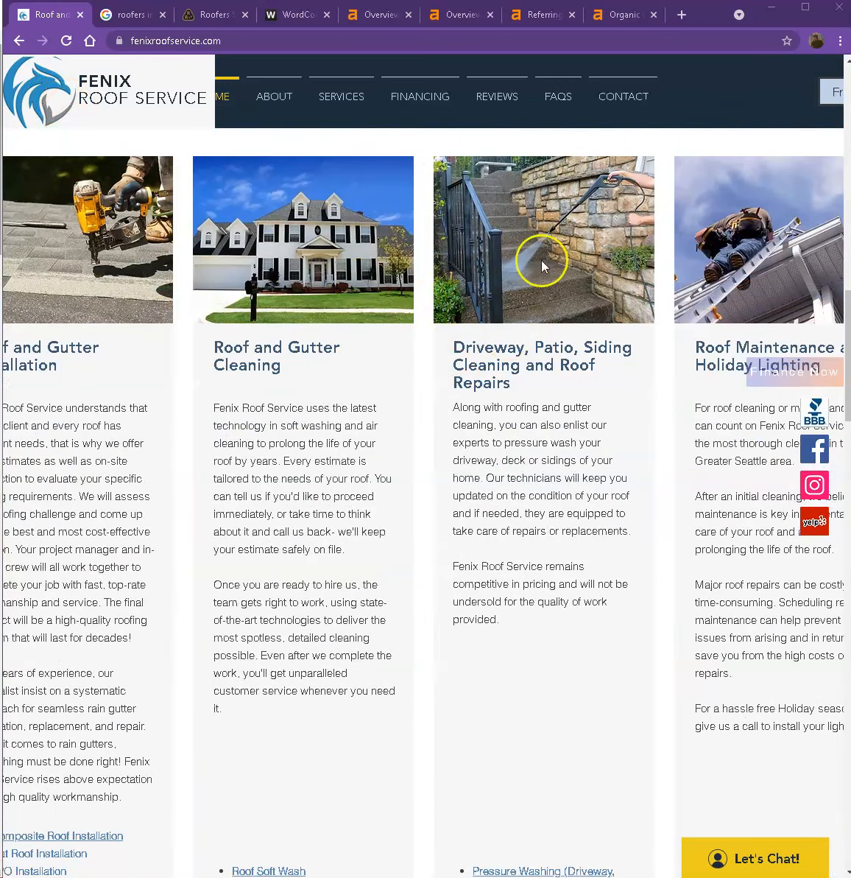
pyautogui.scroll(-3)
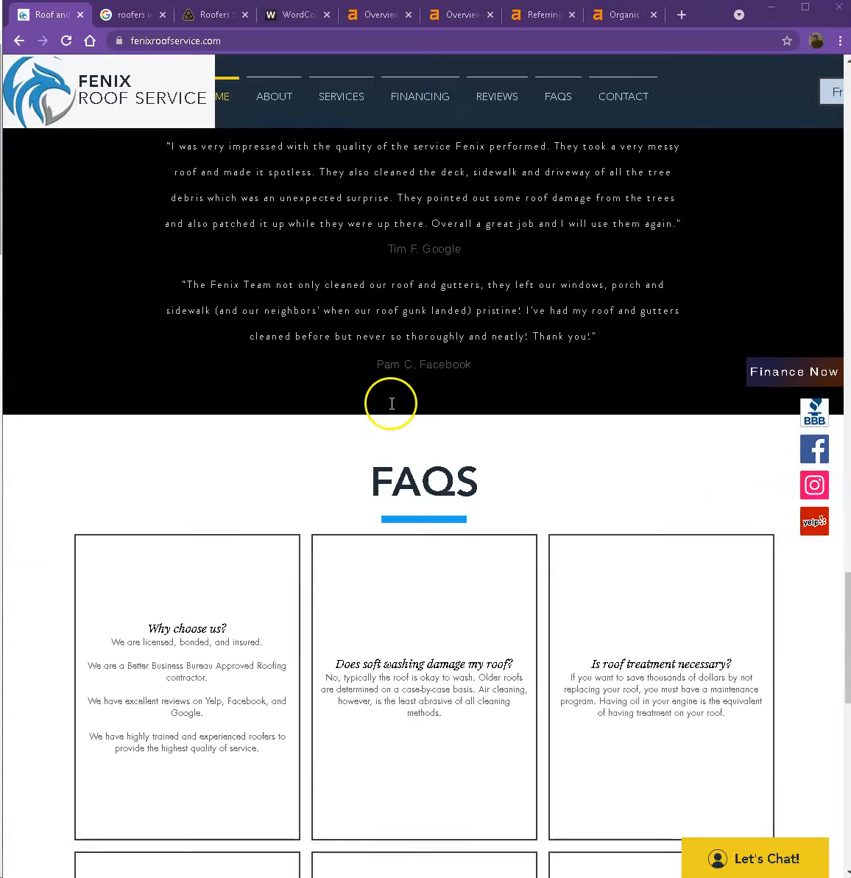
pyautogui.scroll(-3)
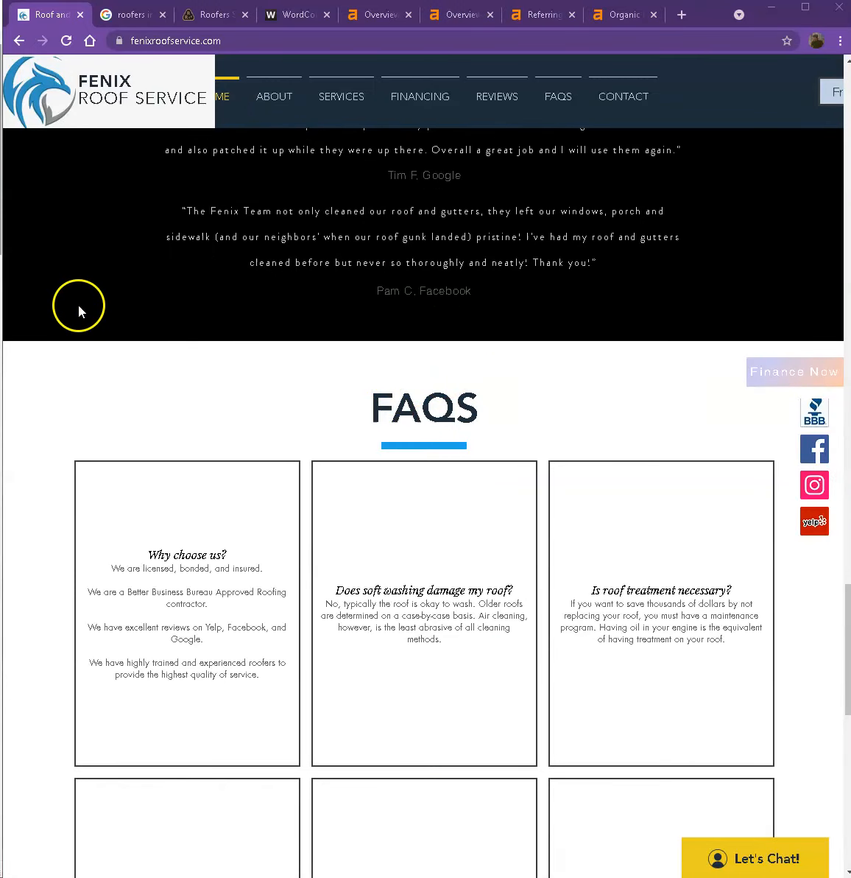
pyautogui.moveTo(180, 386)
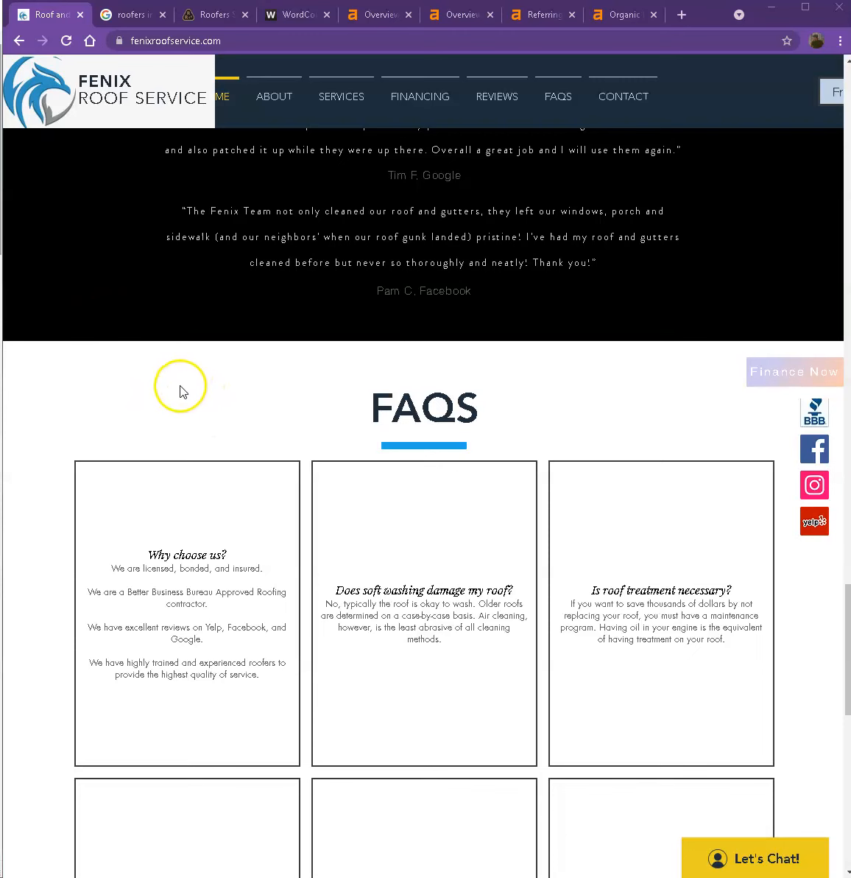
pyautogui.moveTo(277, 398)
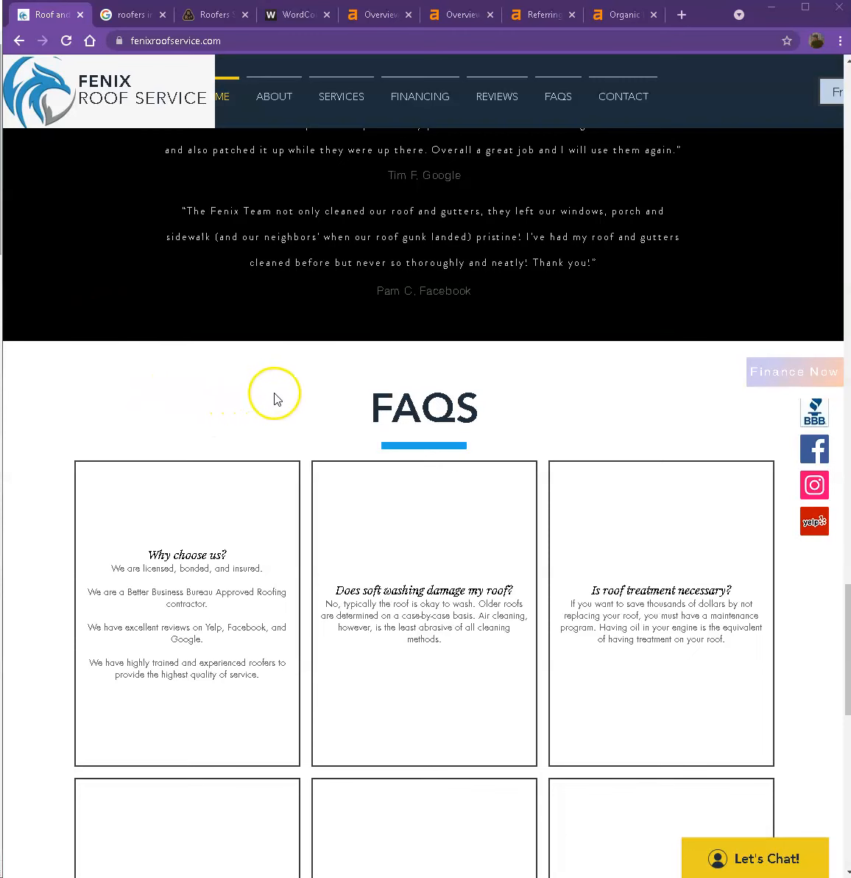
pyautogui.scroll(-3)
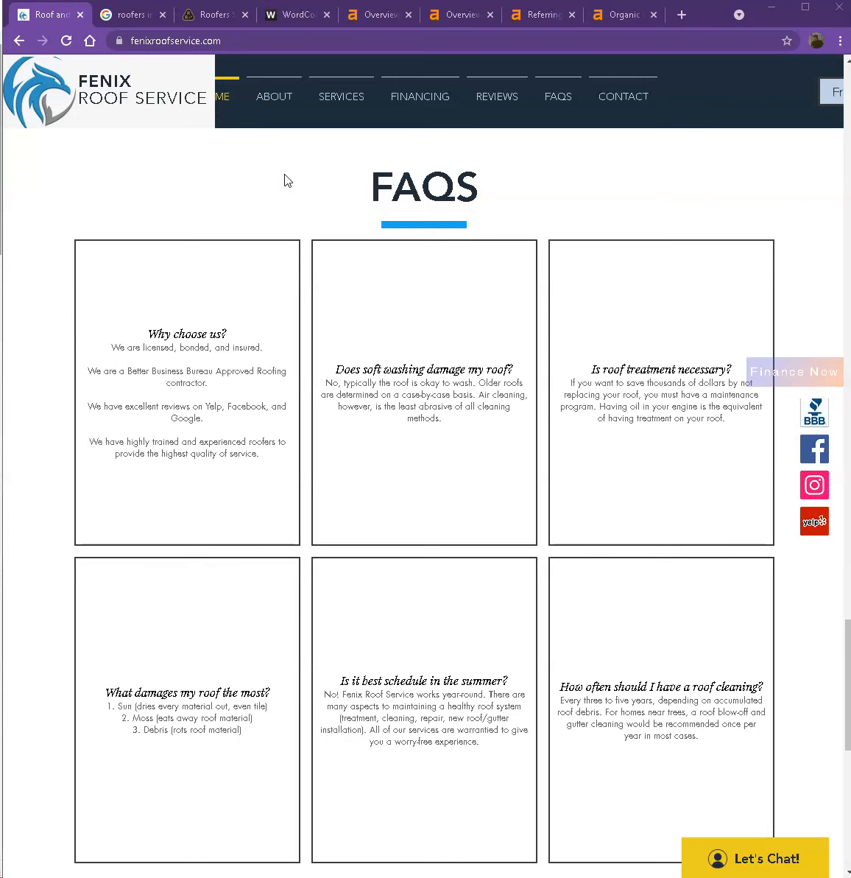
pyautogui.scroll(3)
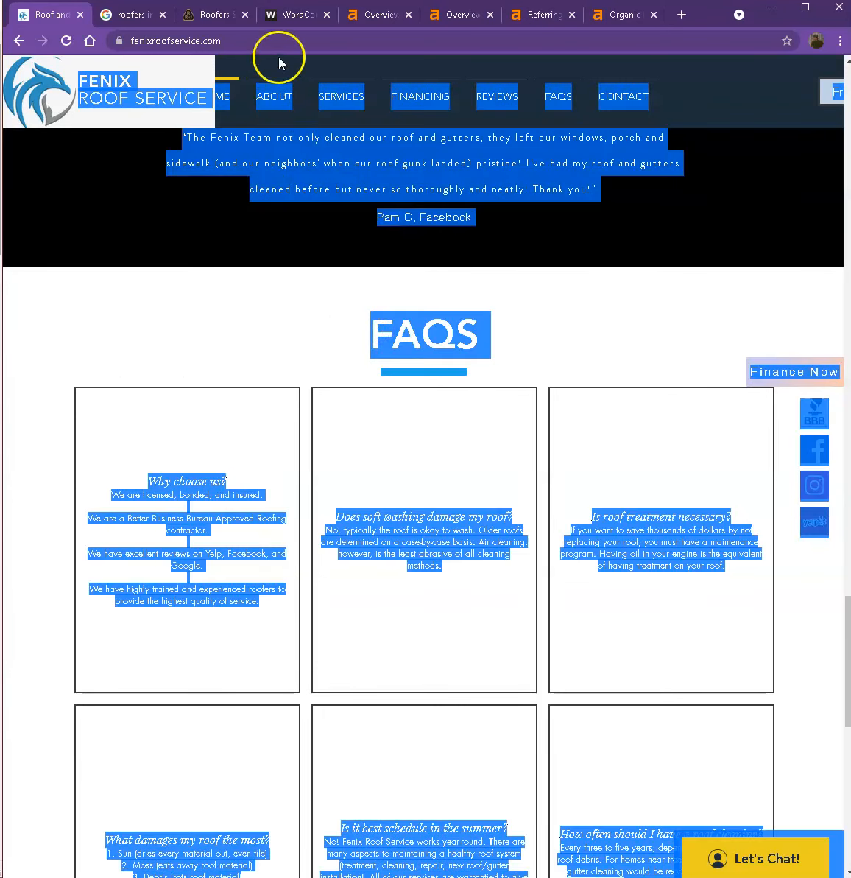
# - Check WordCounter's tally of 1,233 words and 7,417 characters, then go back to the homepage
pyautogui.click(295, 14)
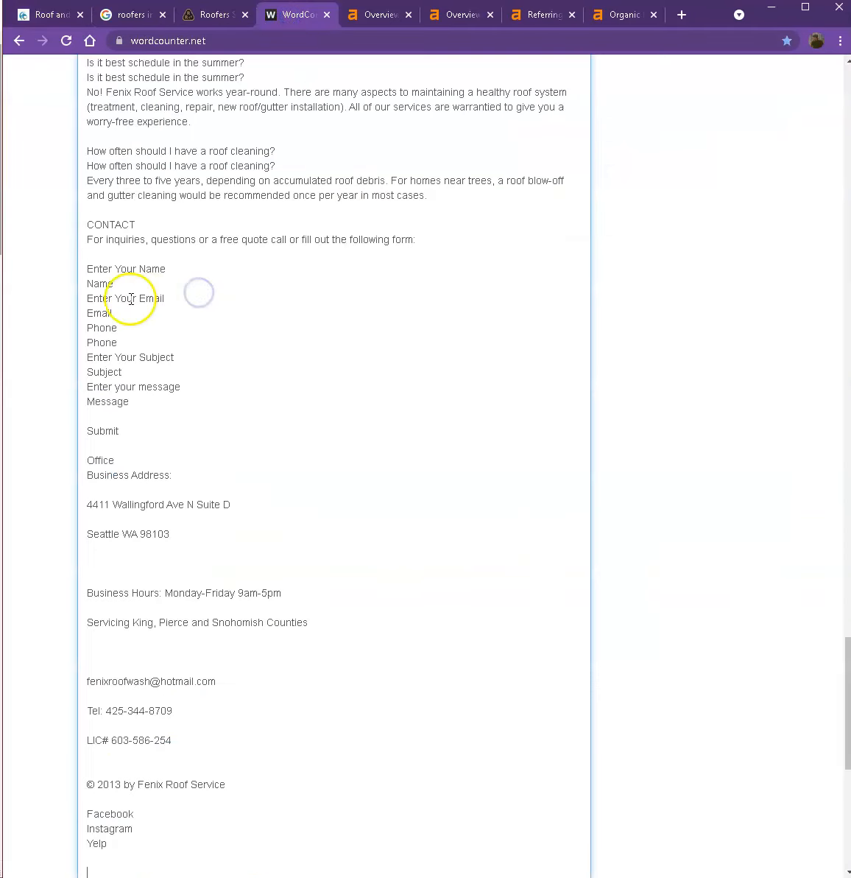
pyautogui.scroll(3)
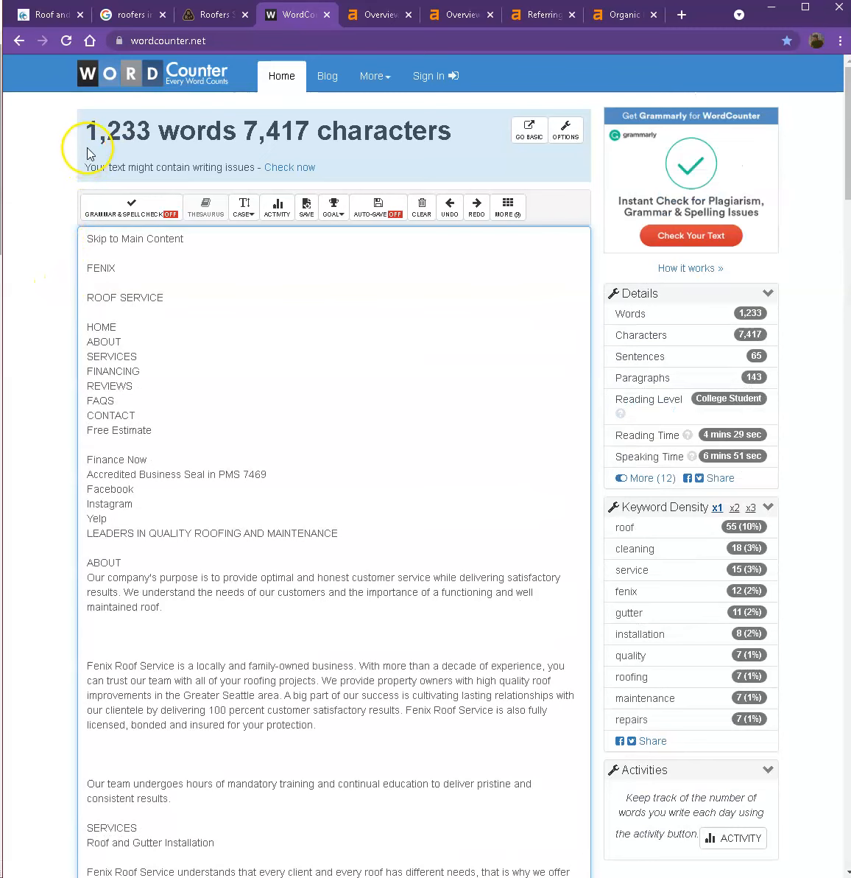
pyautogui.moveTo(152, 154)
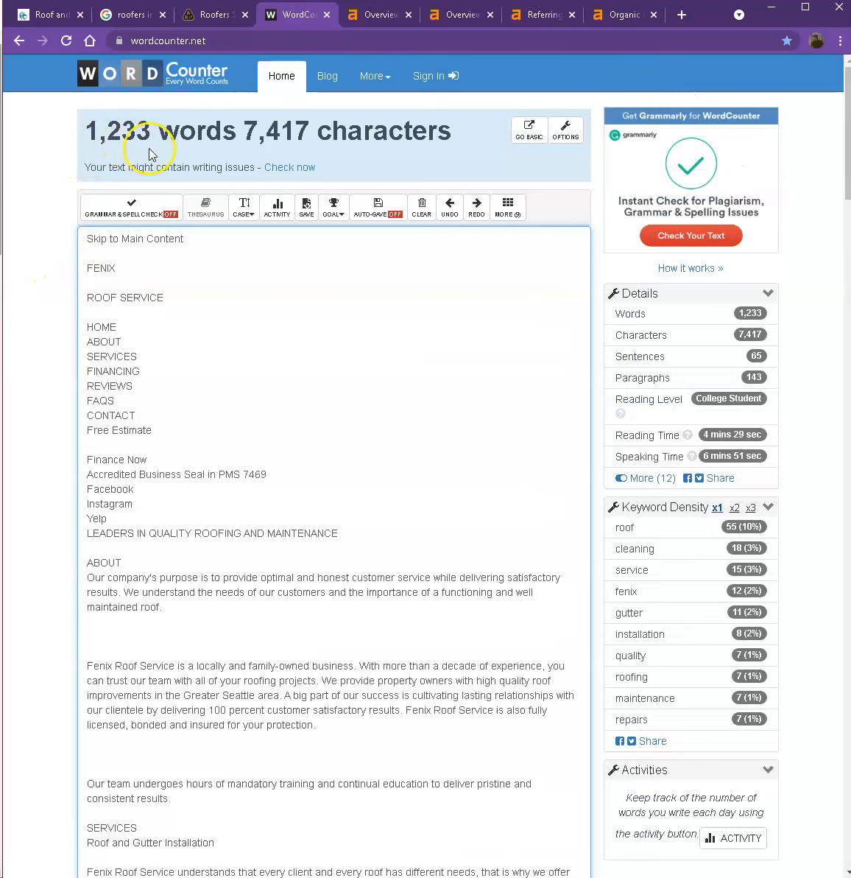
pyautogui.click(50, 14)
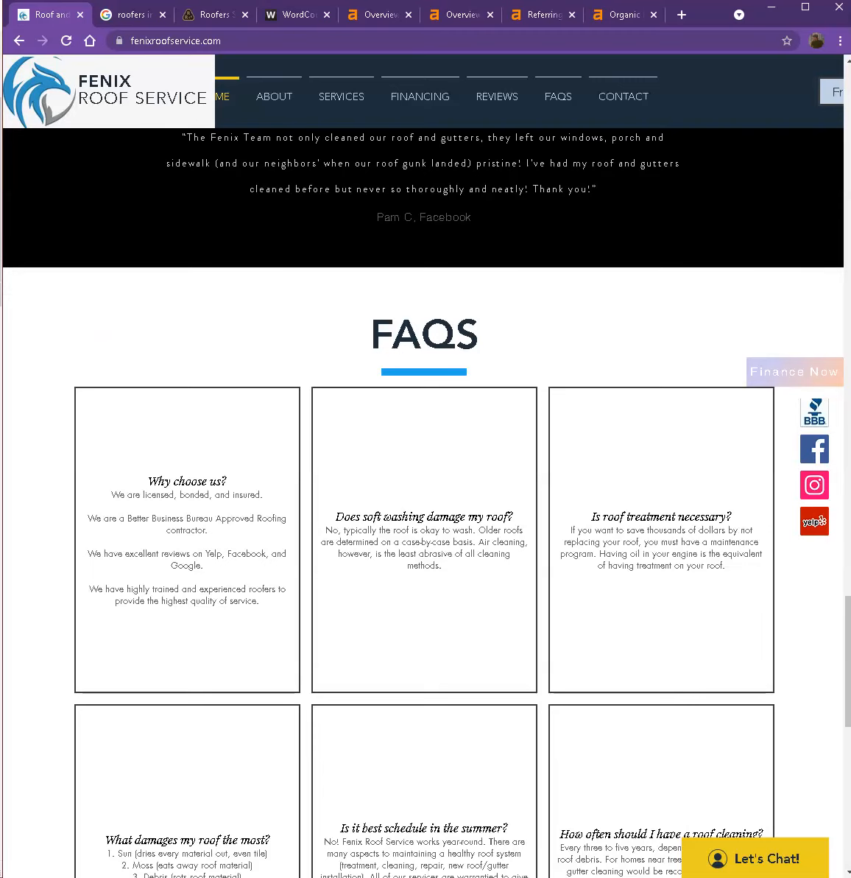
pyautogui.moveTo(79, 339)
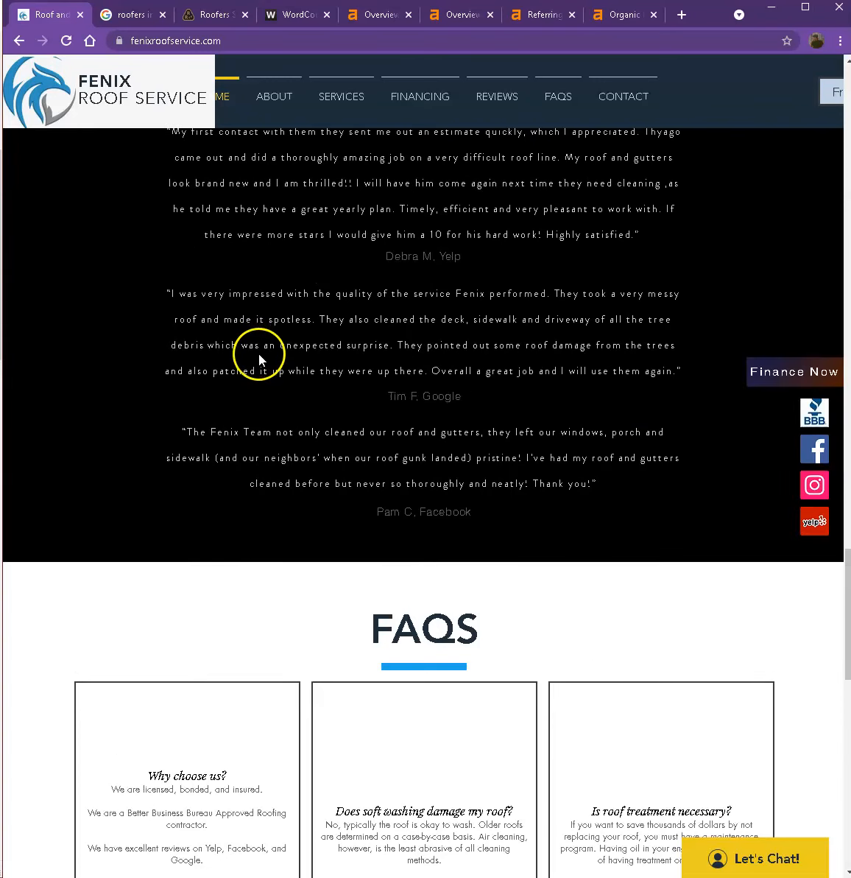
pyautogui.moveTo(267, 367)
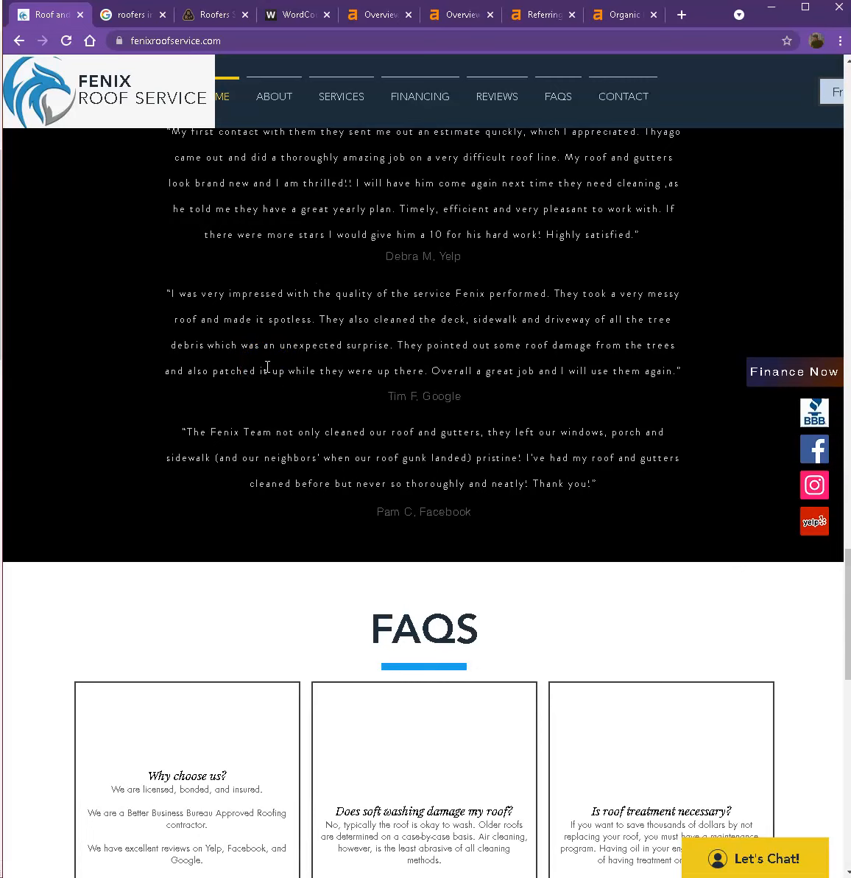
# - Review Google's 'roofers in Seattle WA' results, from the Tekline Roofing ad to local listings
pyautogui.click(133, 14)
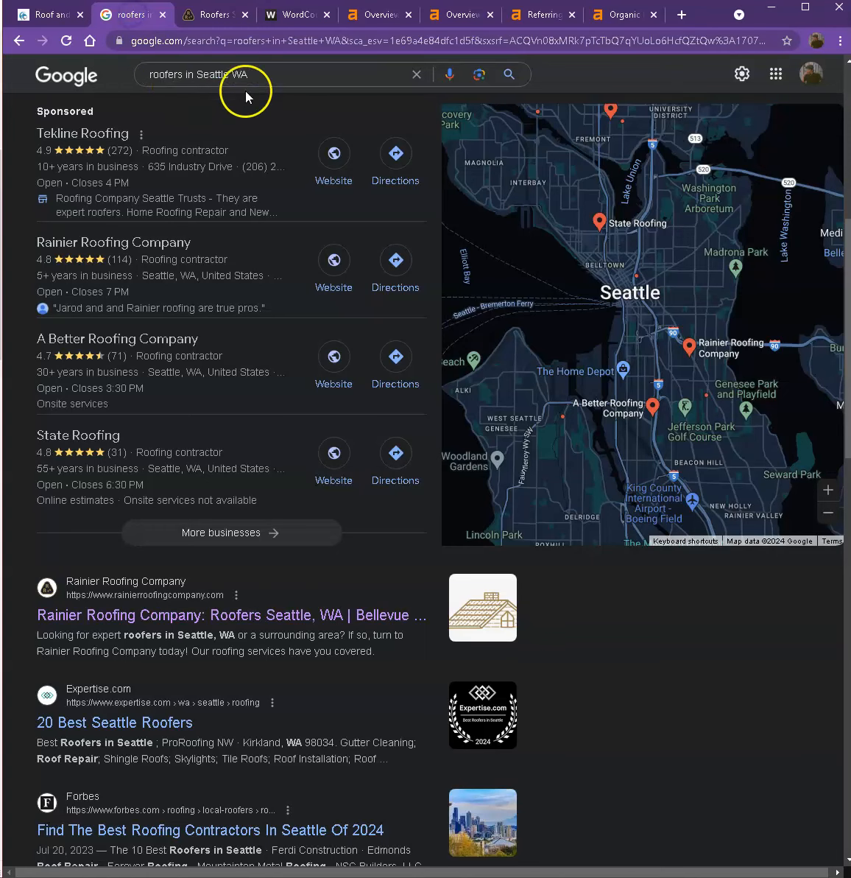
pyautogui.moveTo(390, 90)
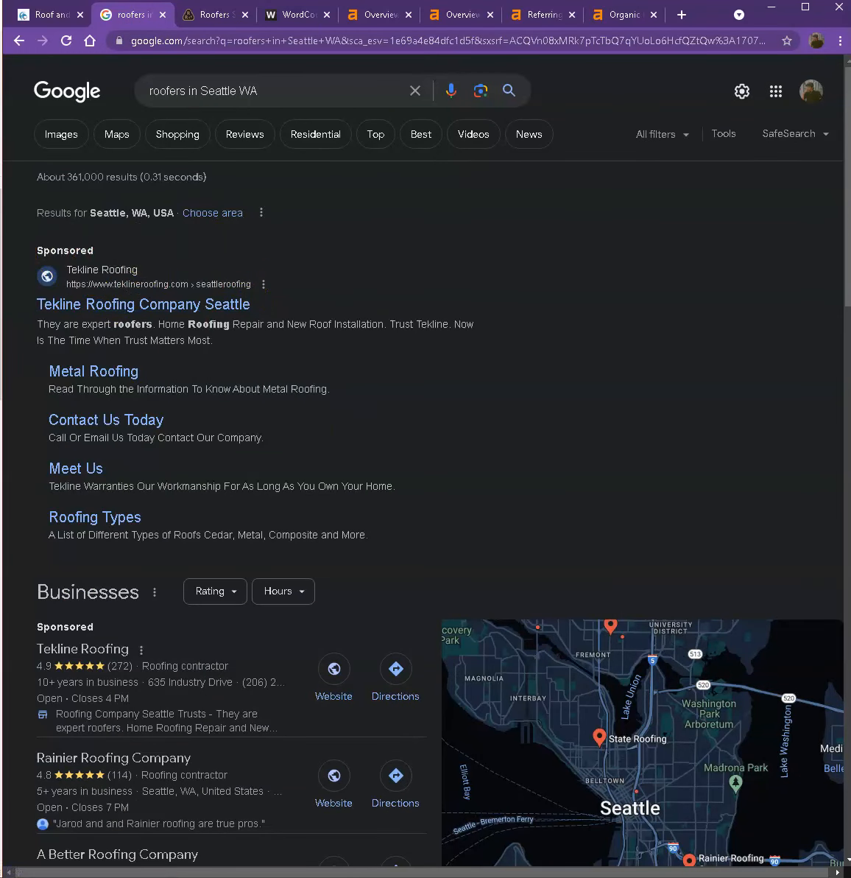
pyautogui.moveTo(205, 282)
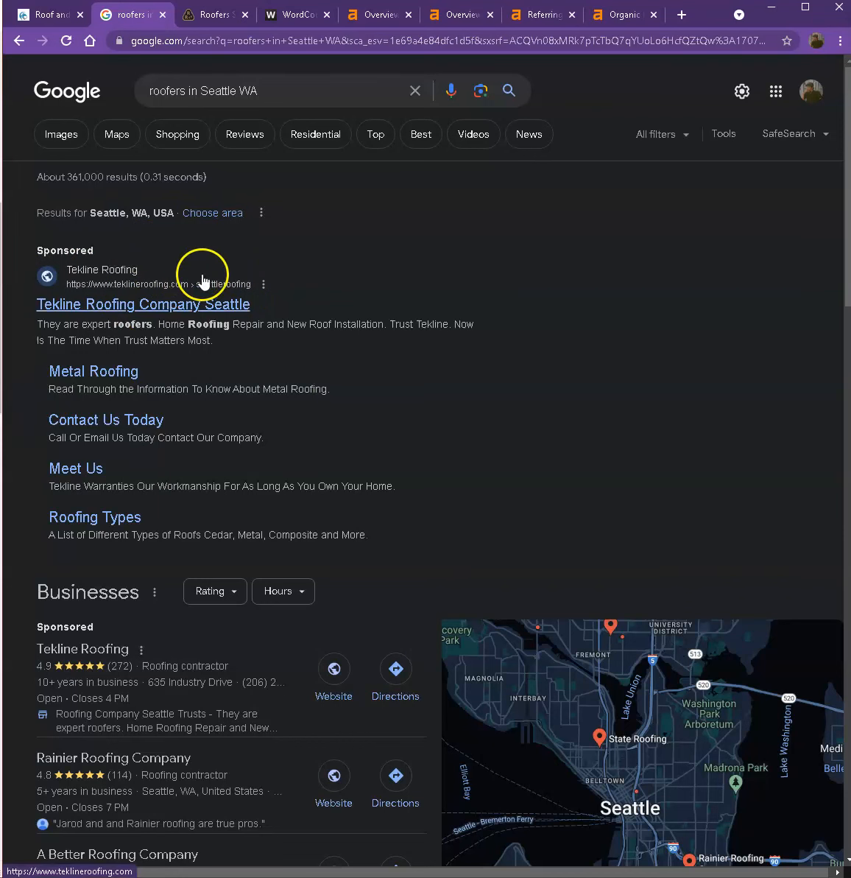
pyautogui.moveTo(313, 525)
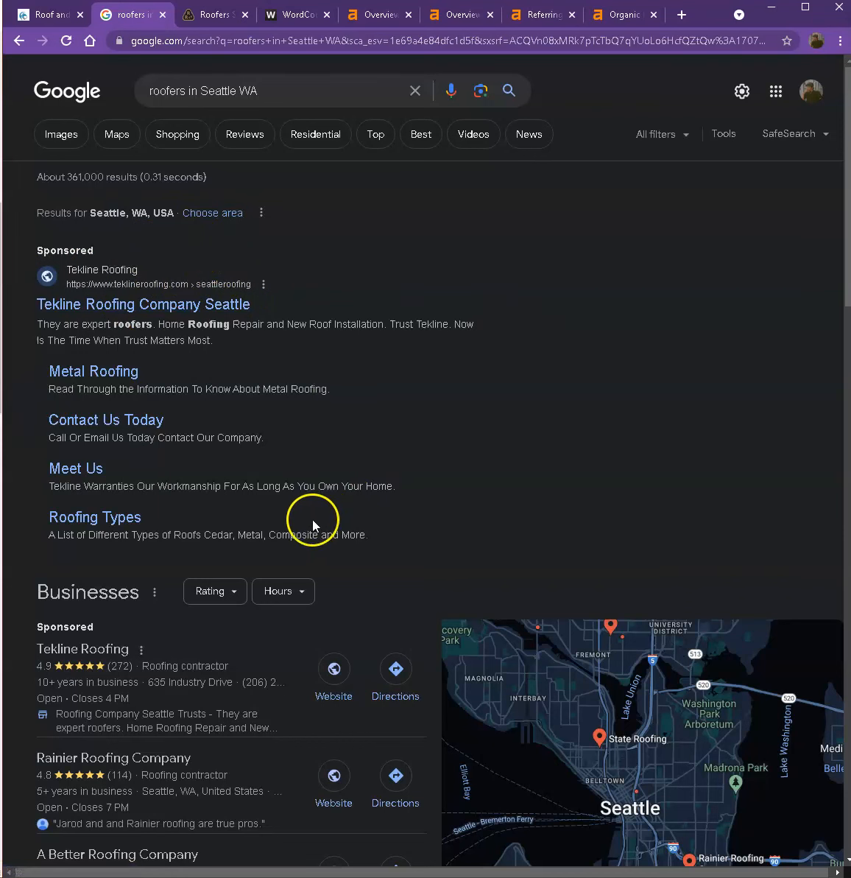
pyautogui.moveTo(224, 259)
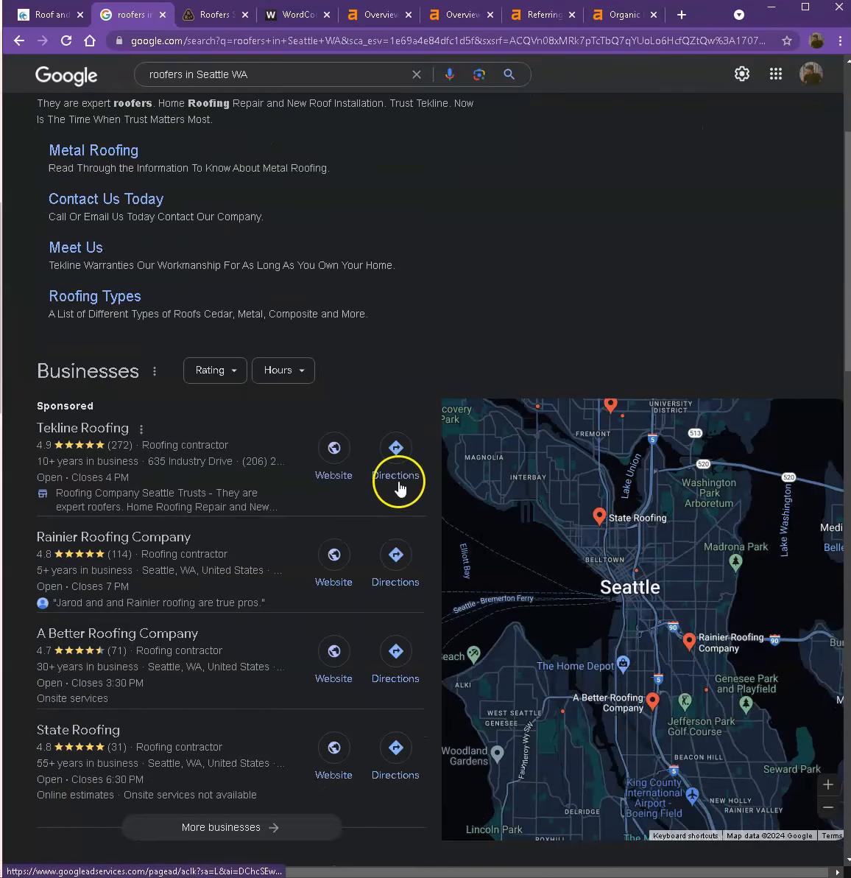
pyautogui.scroll(-3)
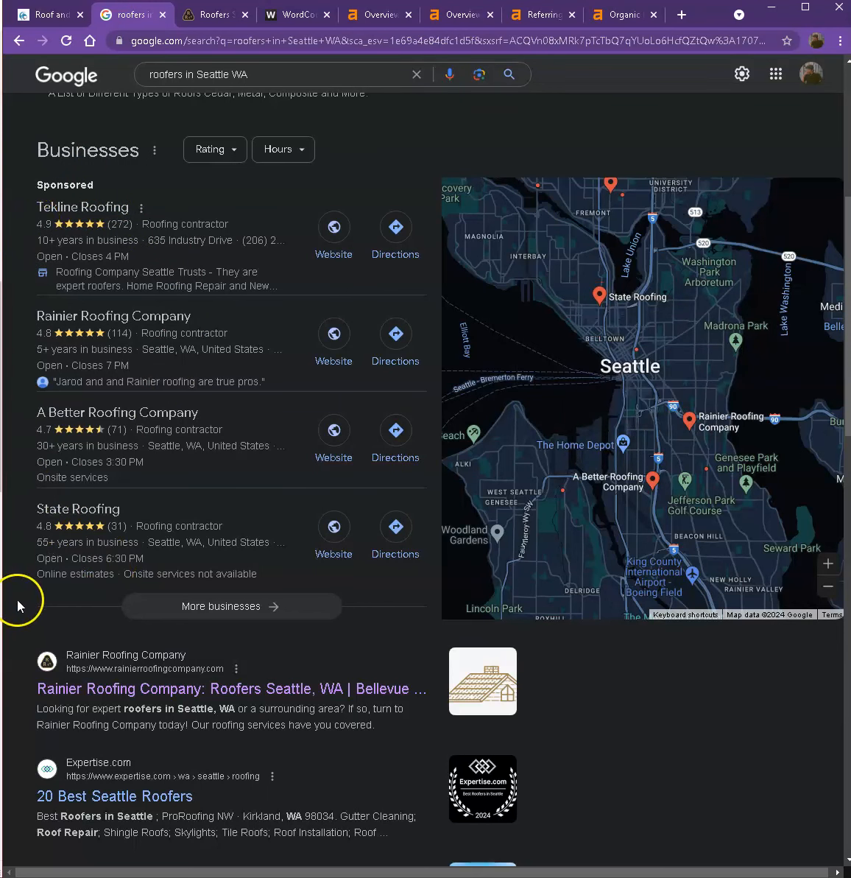
pyautogui.moveTo(32, 538)
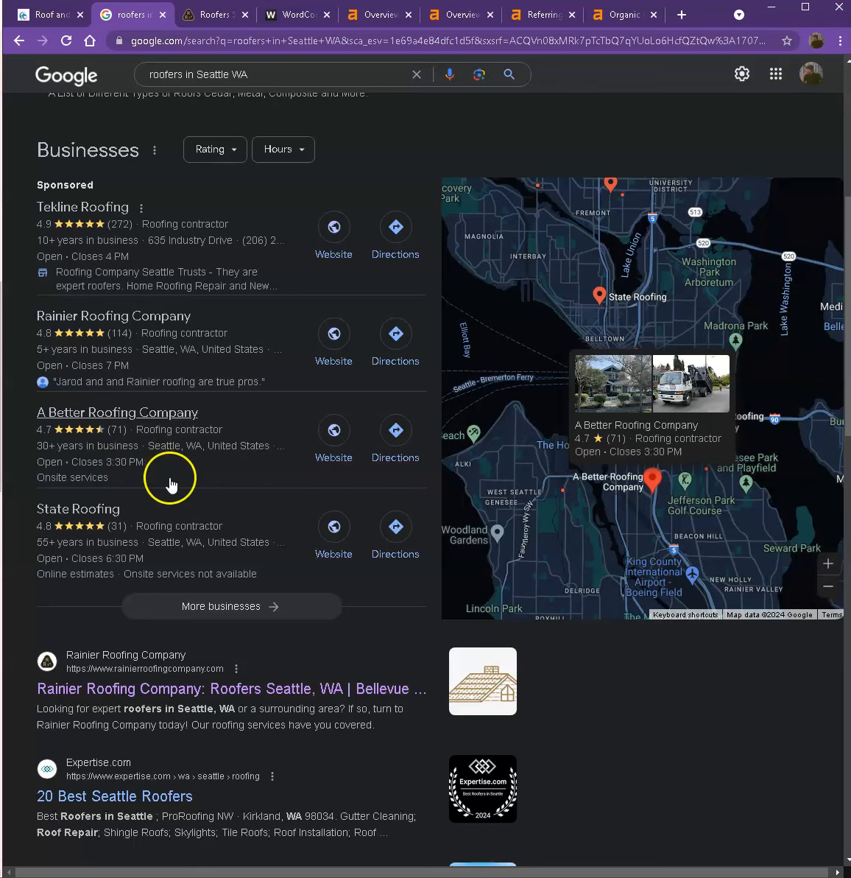
pyautogui.scroll(-3)
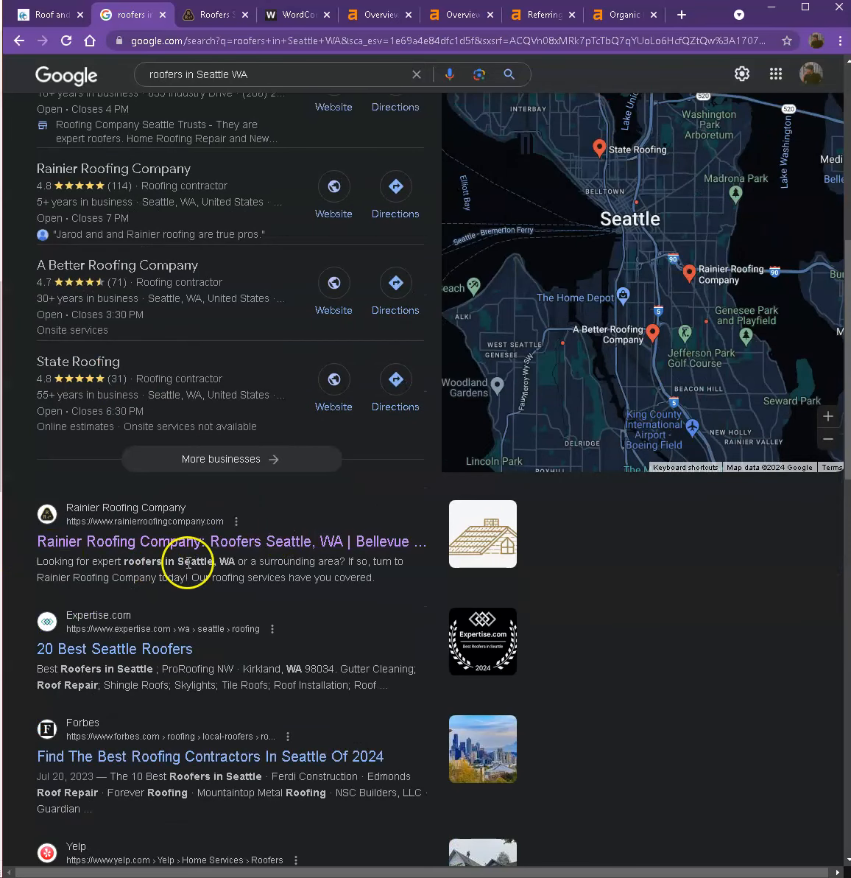
pyautogui.scroll(-3)
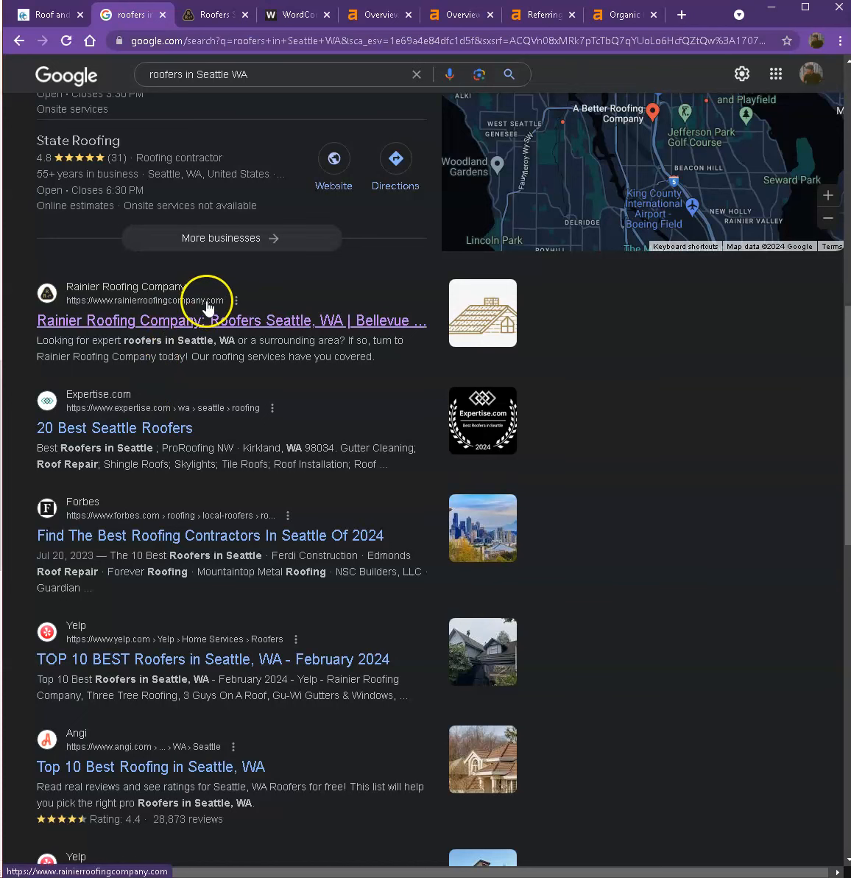
pyautogui.scroll(-3)
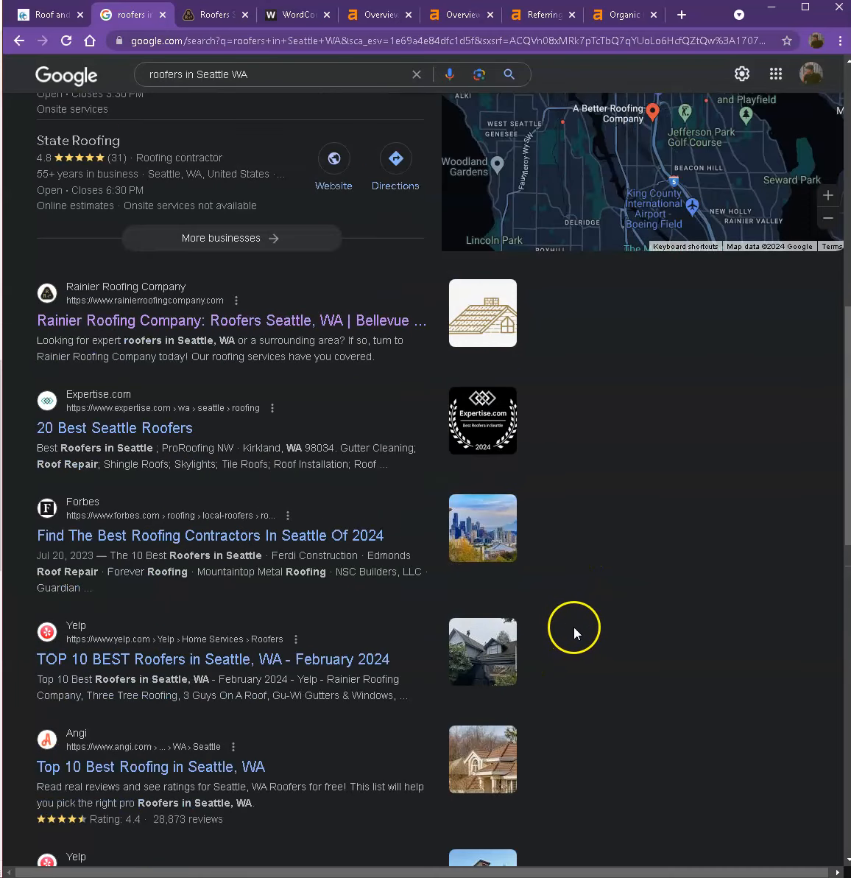
pyautogui.moveTo(315, 326)
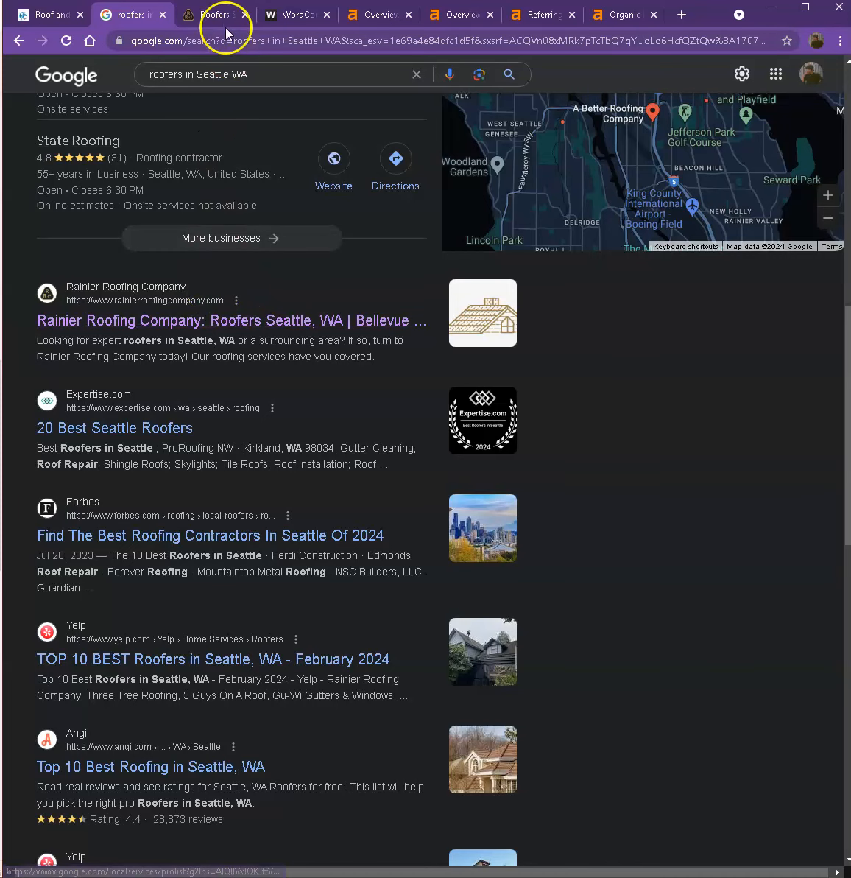
# - Read down the Rainier Roofing Company homepage to its video section and footer contact details
pyautogui.click(216, 14)
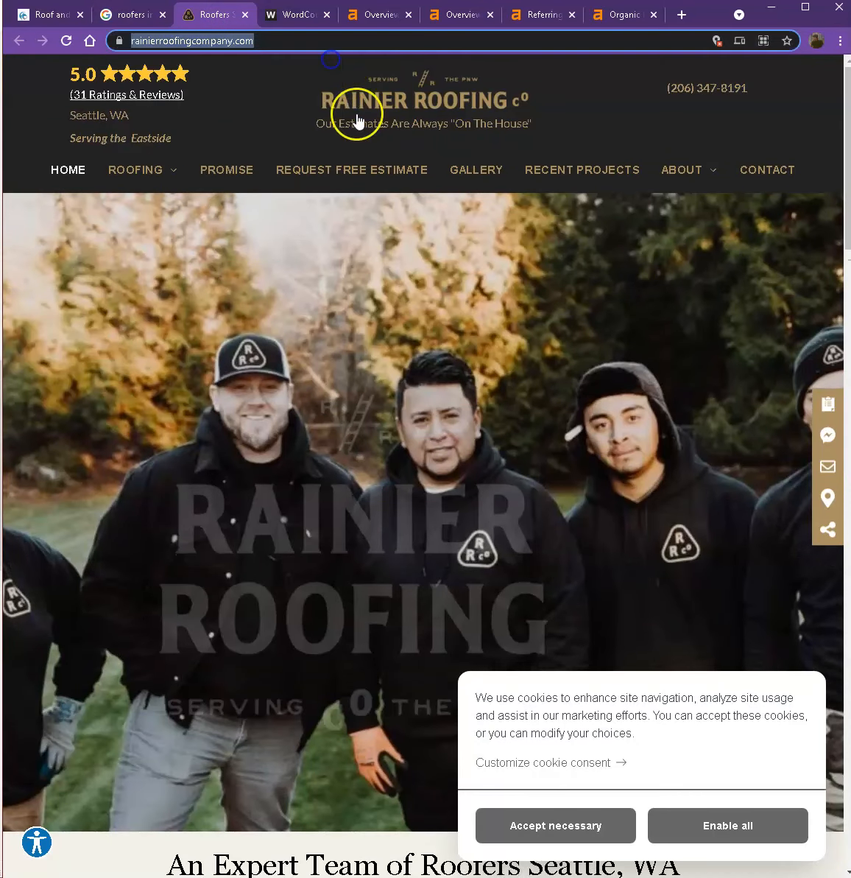
pyautogui.scroll(-3)
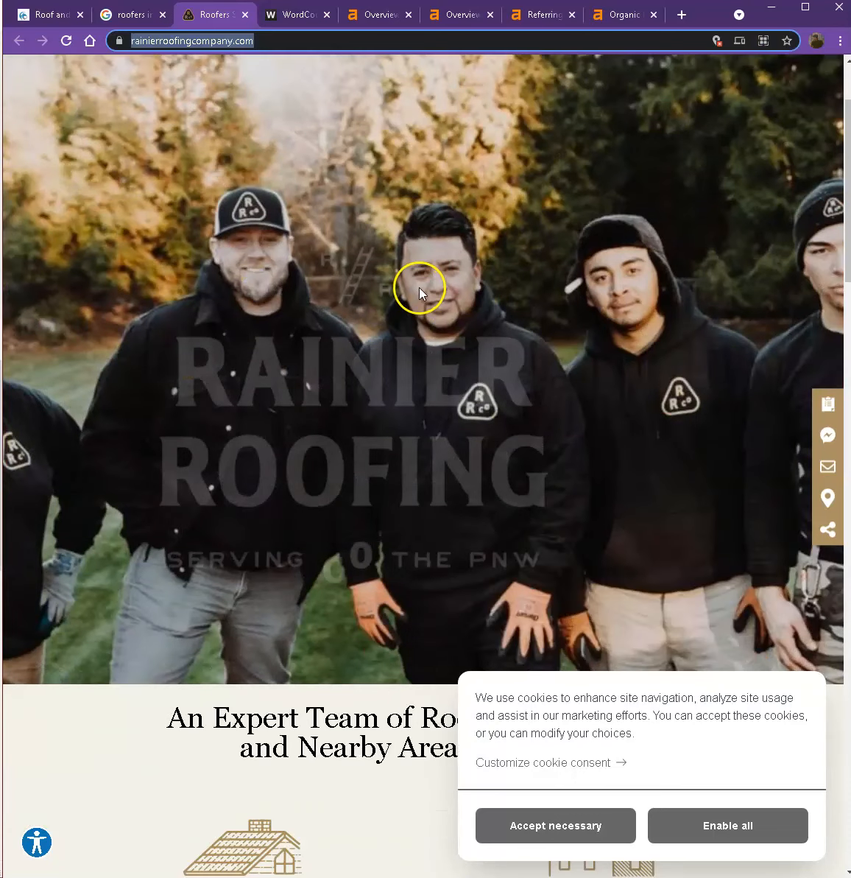
pyautogui.scroll(-3)
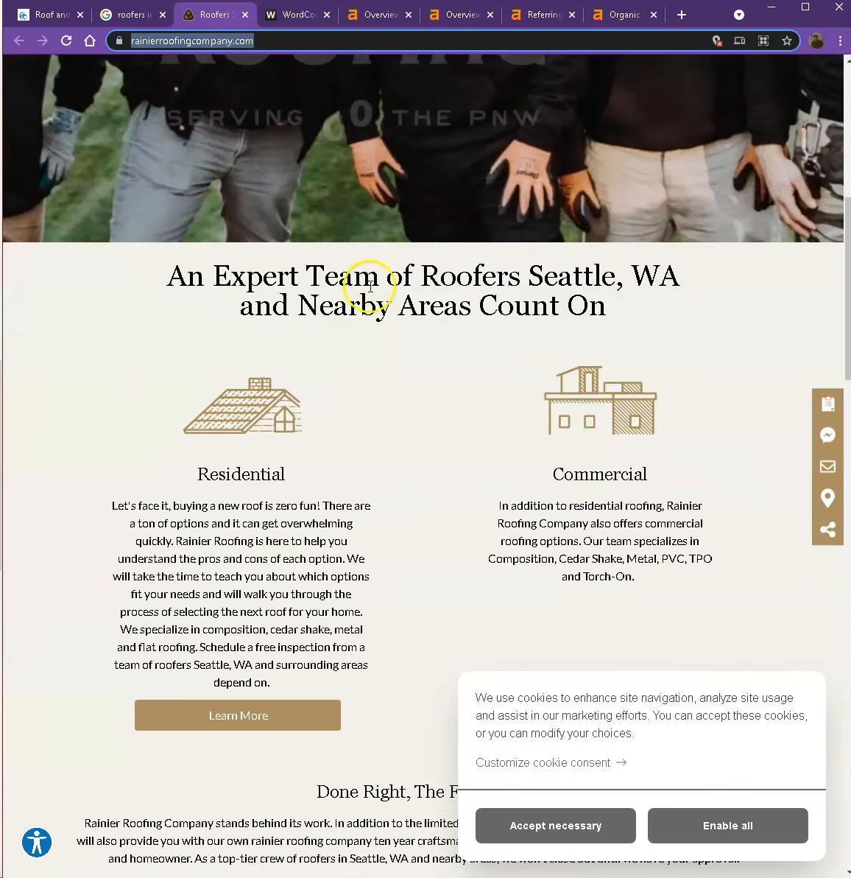
pyautogui.scroll(-3)
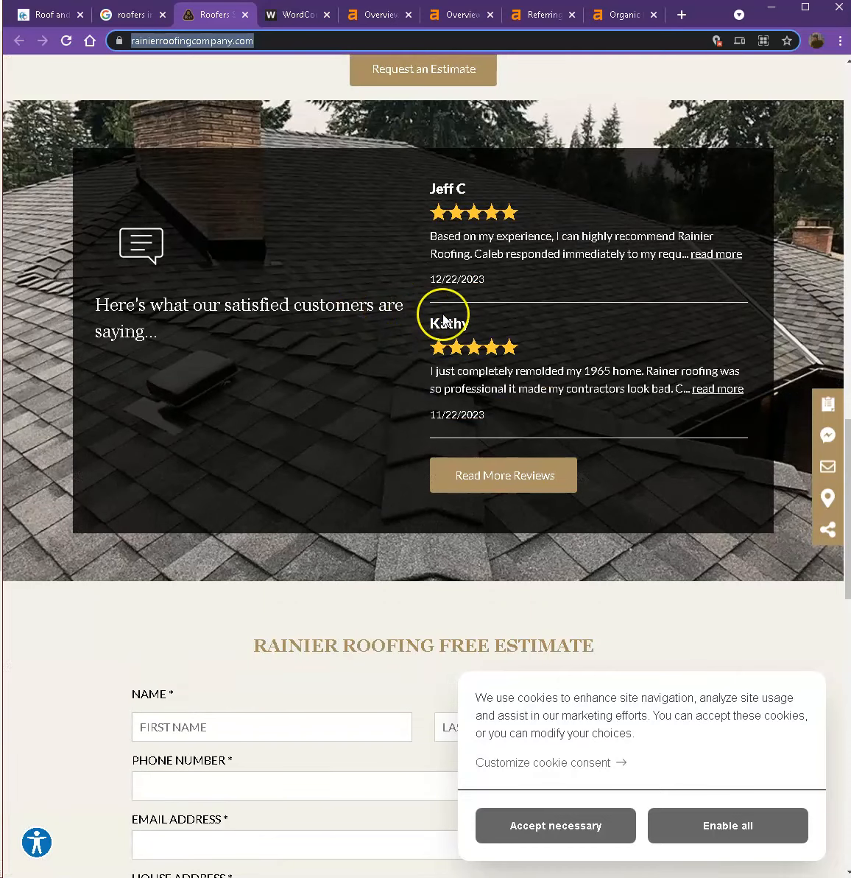
pyautogui.scroll(-3)
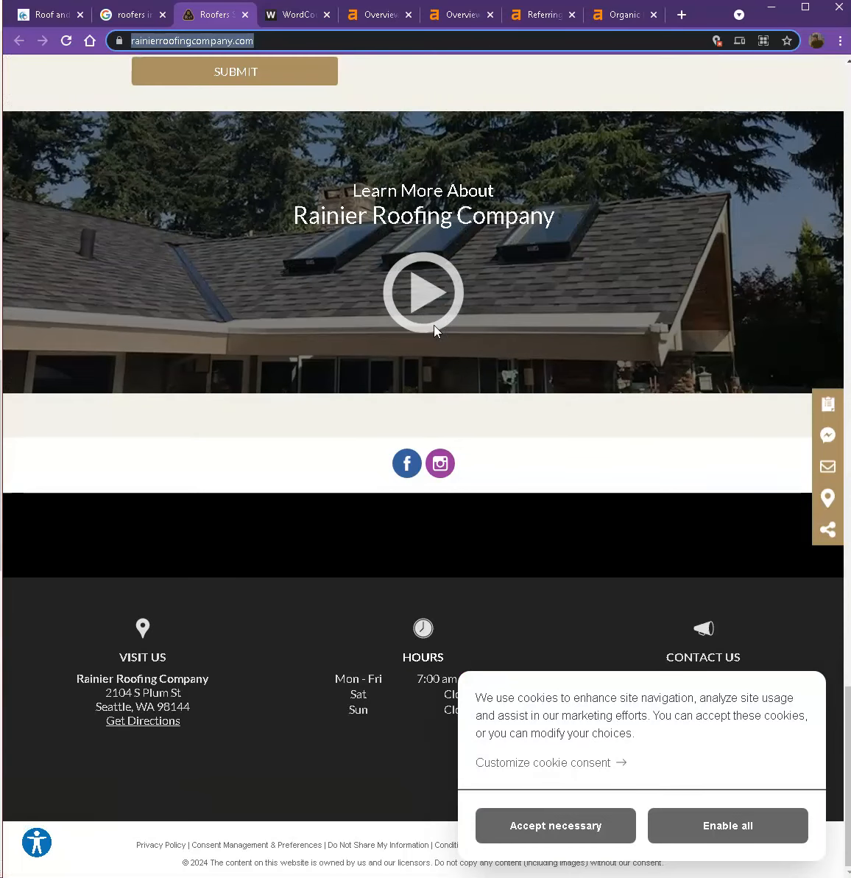
# - View the fenixroofservice.com Ahrefs overview: DR 0.4, 39 backlinks, 18 referring domains, 13 keywords
pyautogui.click(378, 15)
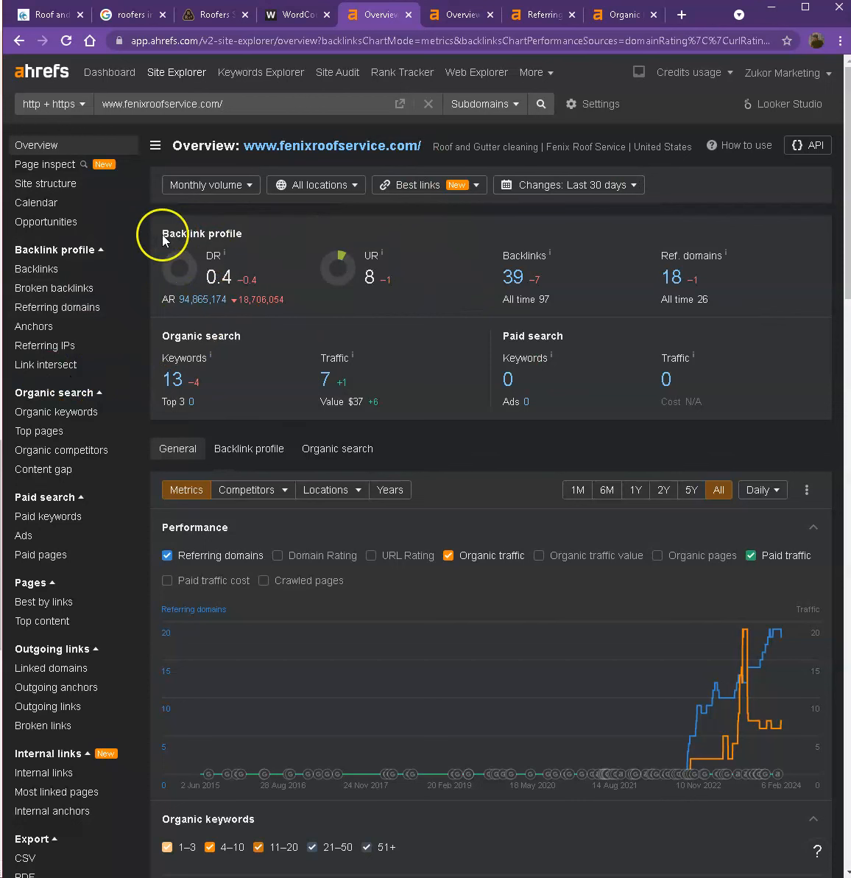
pyautogui.moveTo(212, 272)
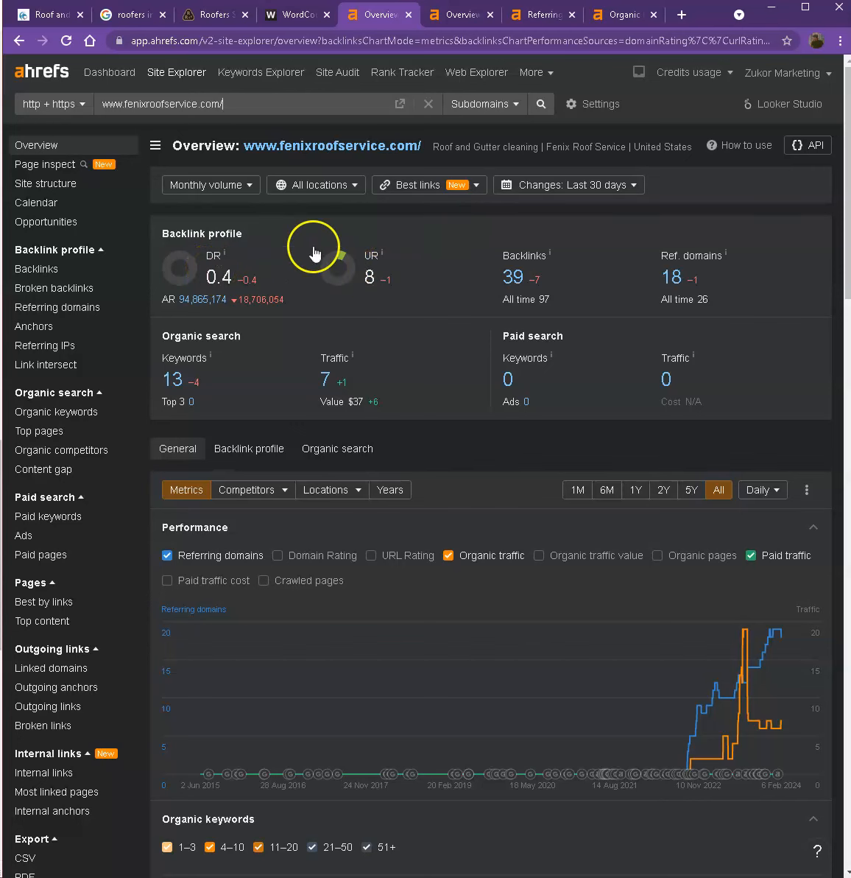
pyautogui.moveTo(360, 258)
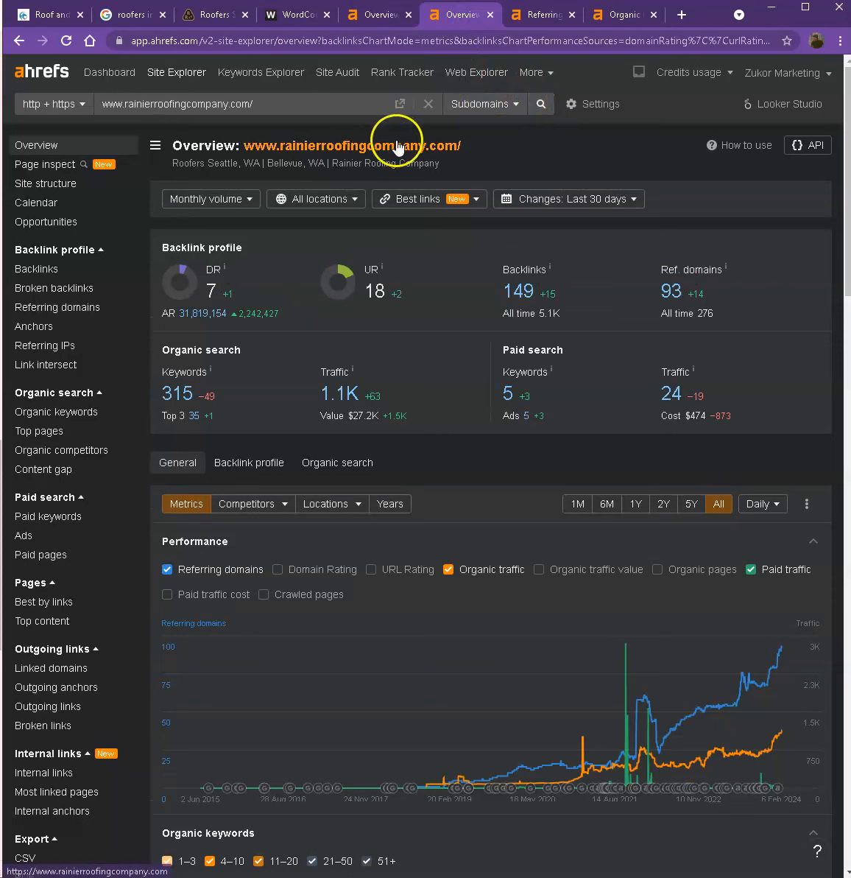
pyautogui.moveTo(433, 377)
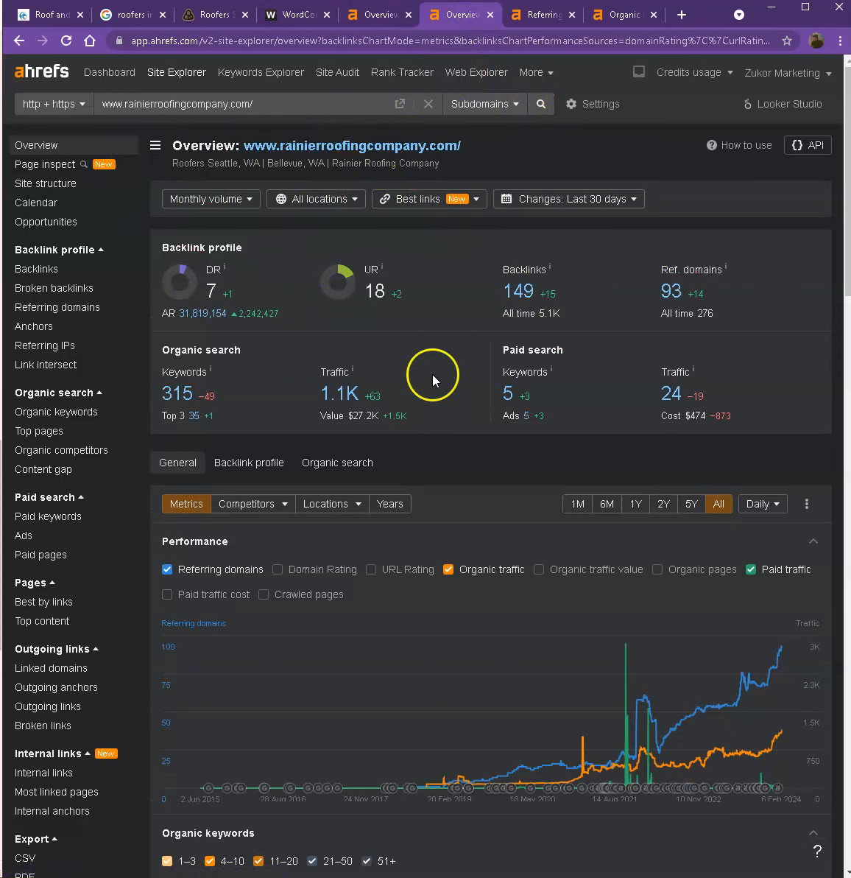
# - Compare Fenix (DR 0.4) and Rainier (DR 7) overviews and bring up link options on Rainier's traffic
pyautogui.click(377, 14)
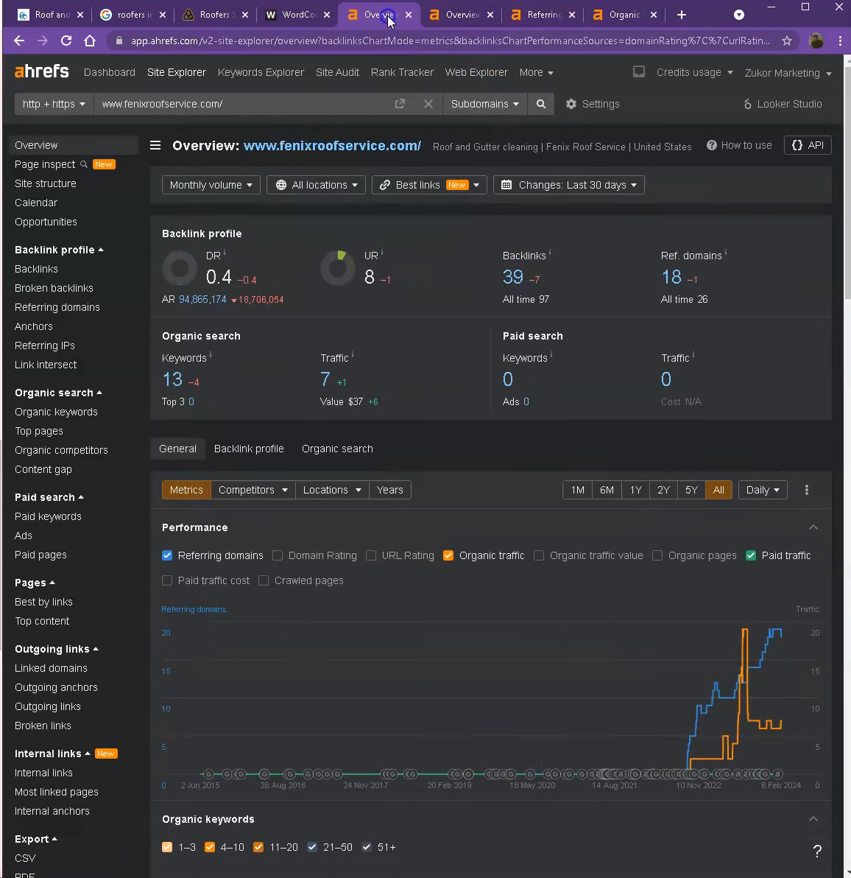
pyautogui.click(460, 14)
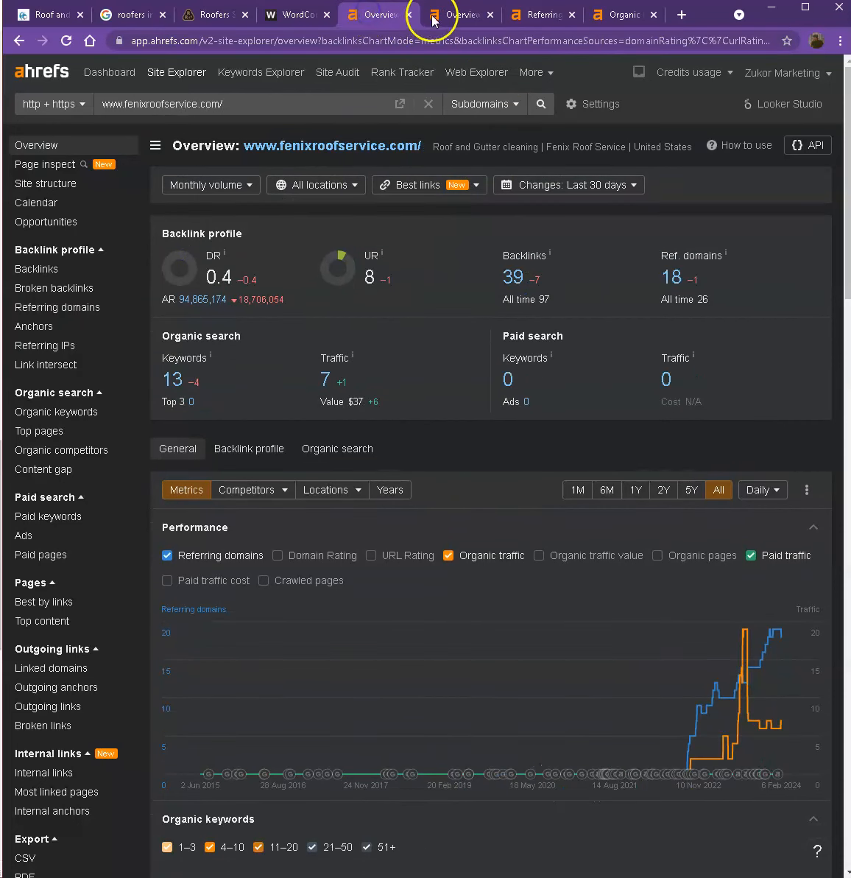
pyautogui.click(460, 14)
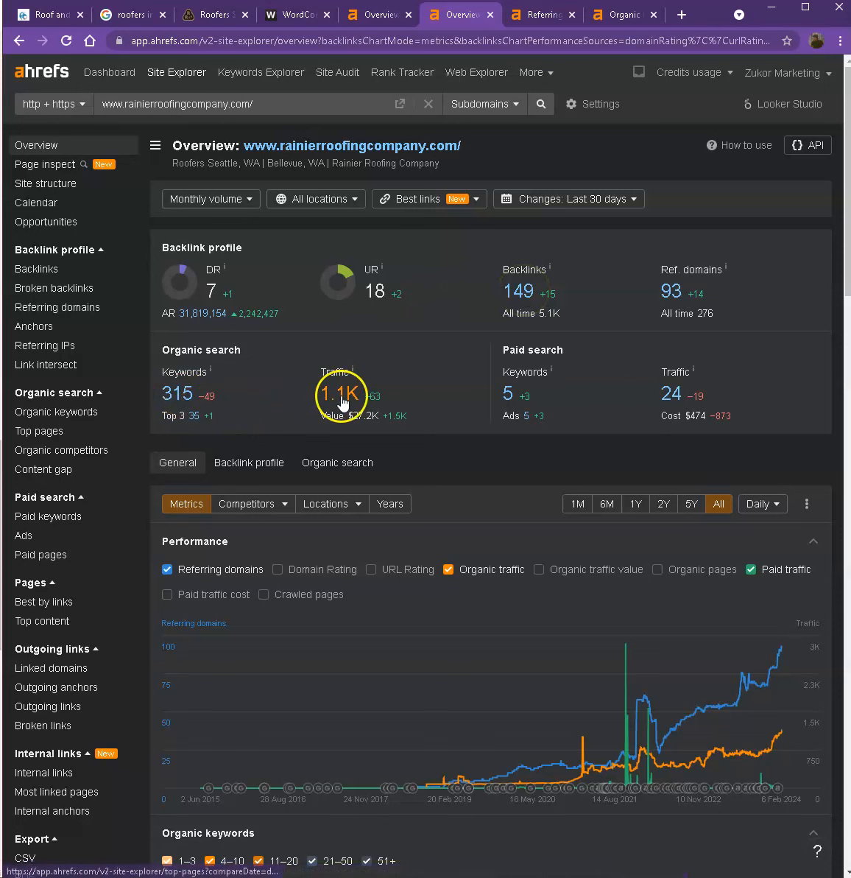
pyautogui.rightClick(670, 287)
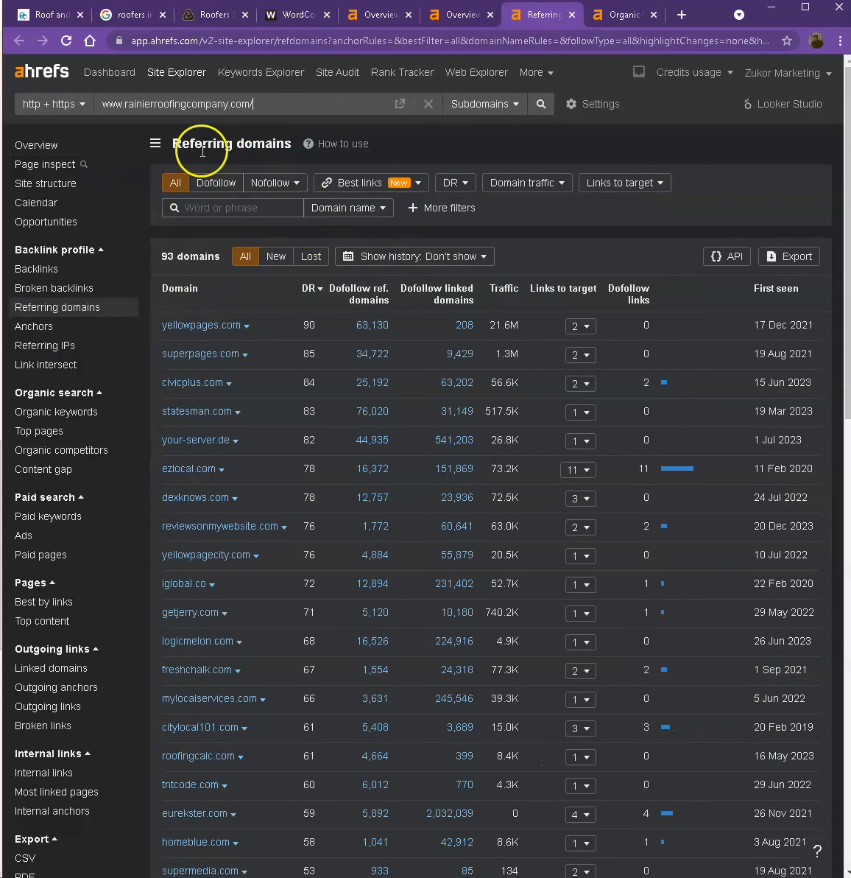
pyautogui.moveTo(210, 344)
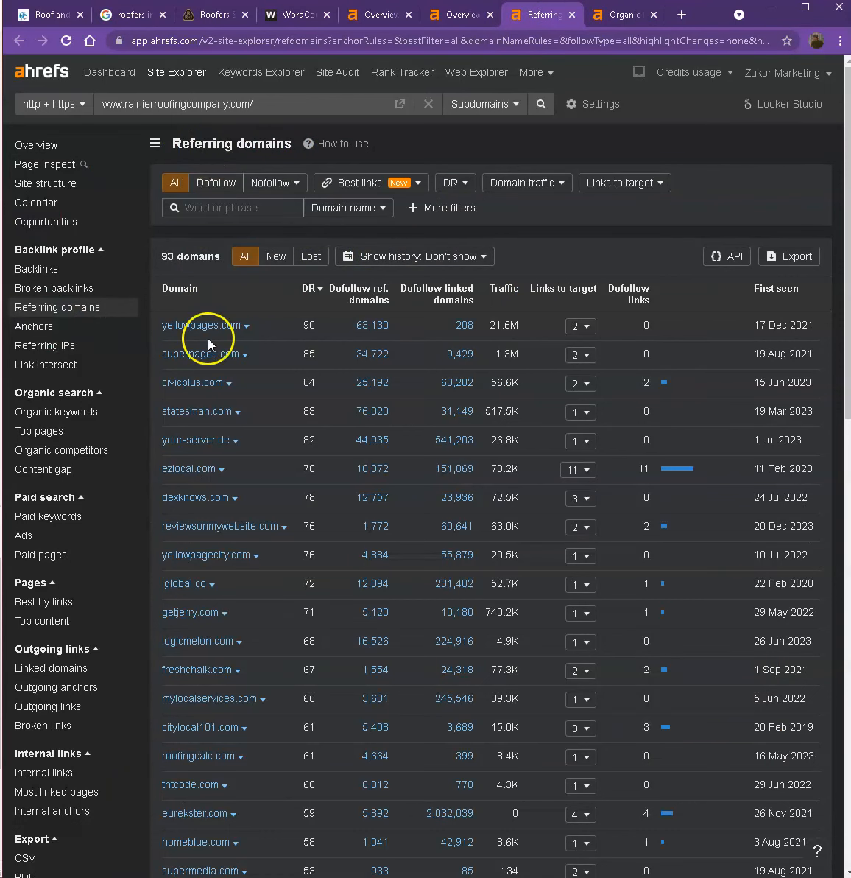
# - Scroll Rainier's referring domains, led by yellowpages.com, then view its 279 organic keywords
pyautogui.scroll(-3)
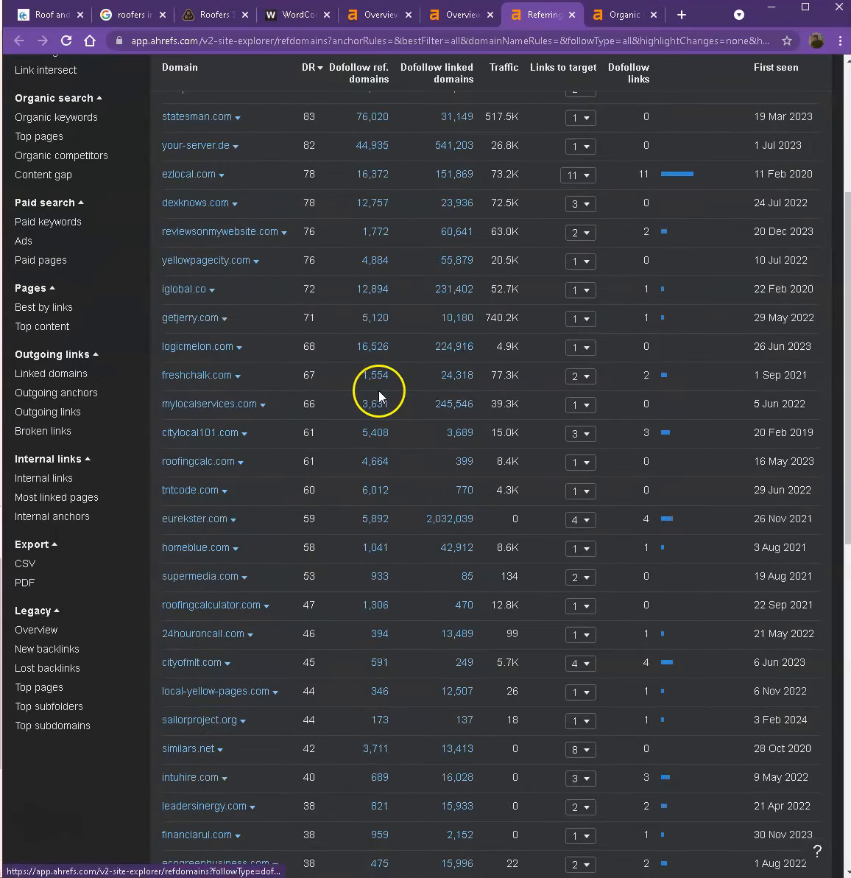
pyautogui.scroll(-3)
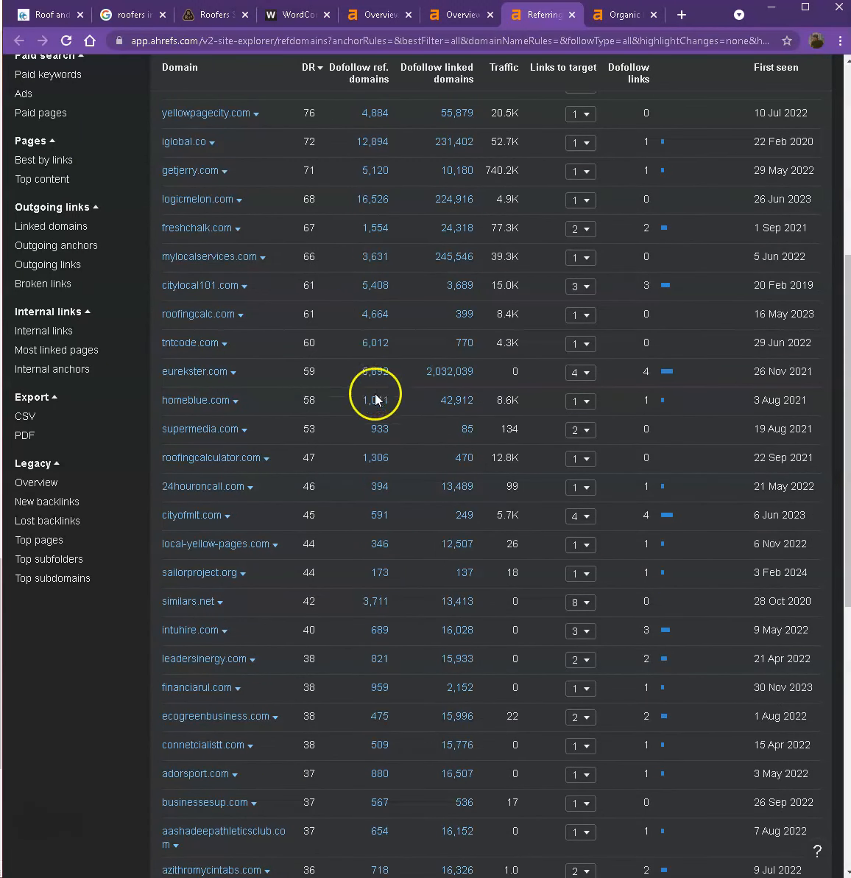
pyautogui.scroll(-3)
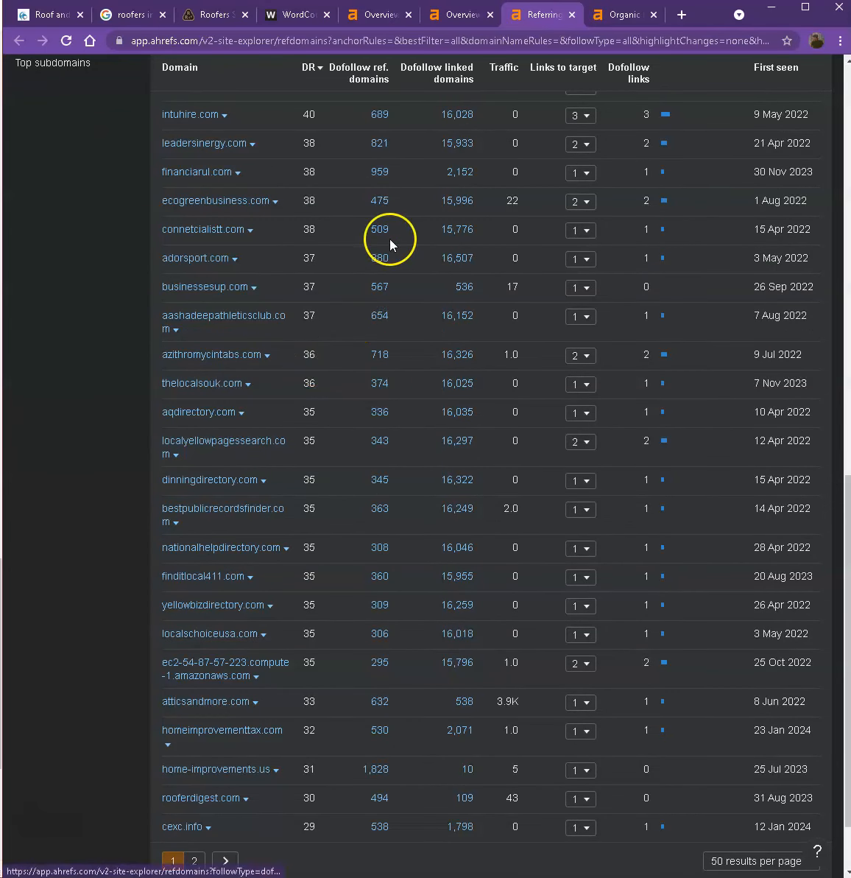
pyautogui.click(623, 14)
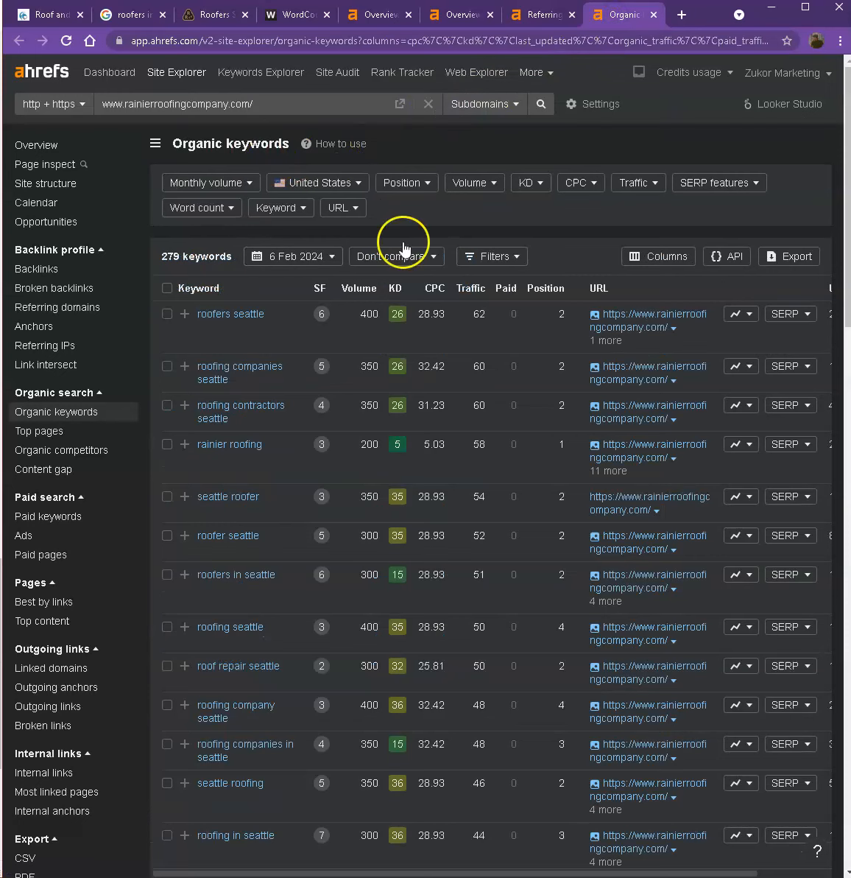
# - Read through Rainier's organic keywords list, then return to the Fenix Roof Service homepage
pyautogui.scroll(-3)
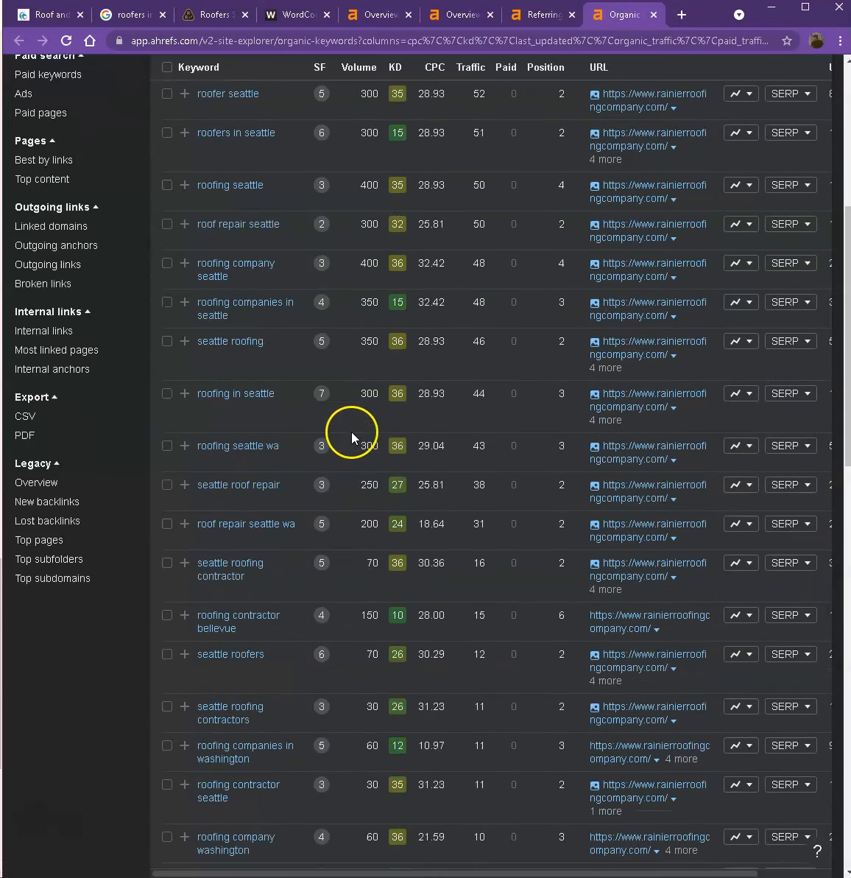
pyautogui.scroll(-3)
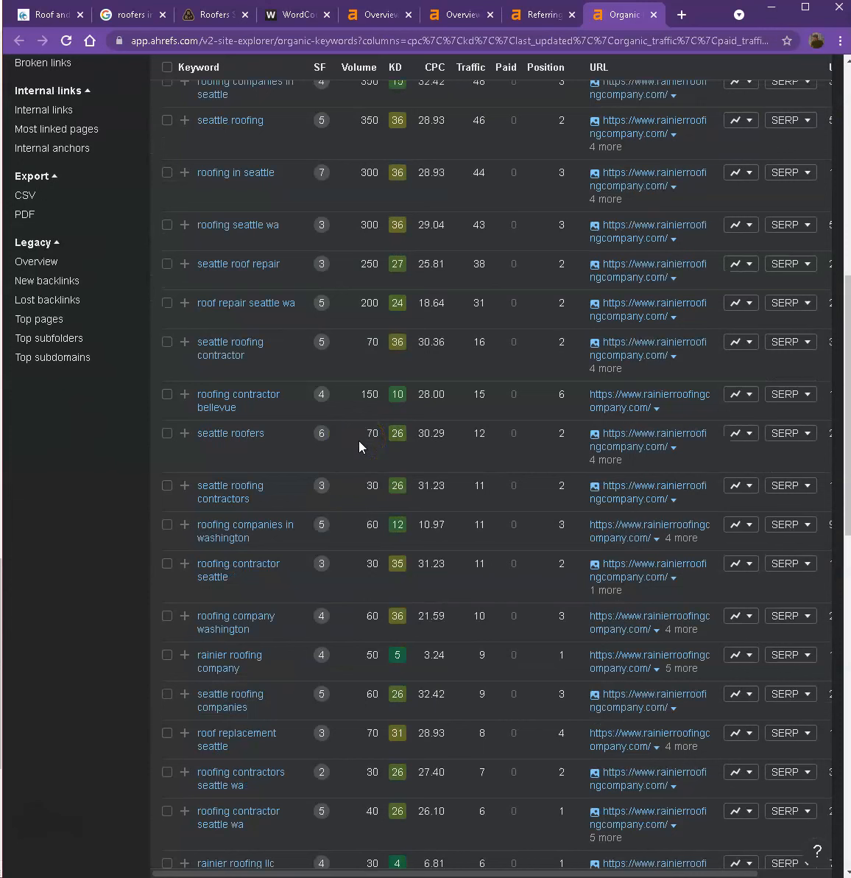
pyautogui.scroll(-3)
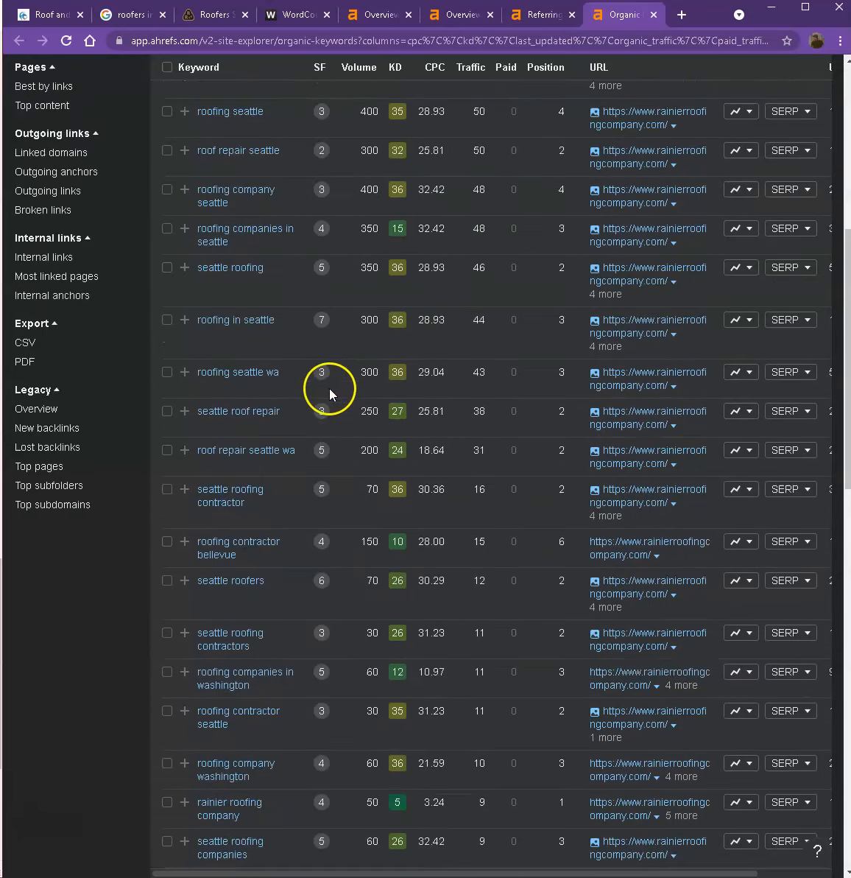
pyautogui.scroll(3)
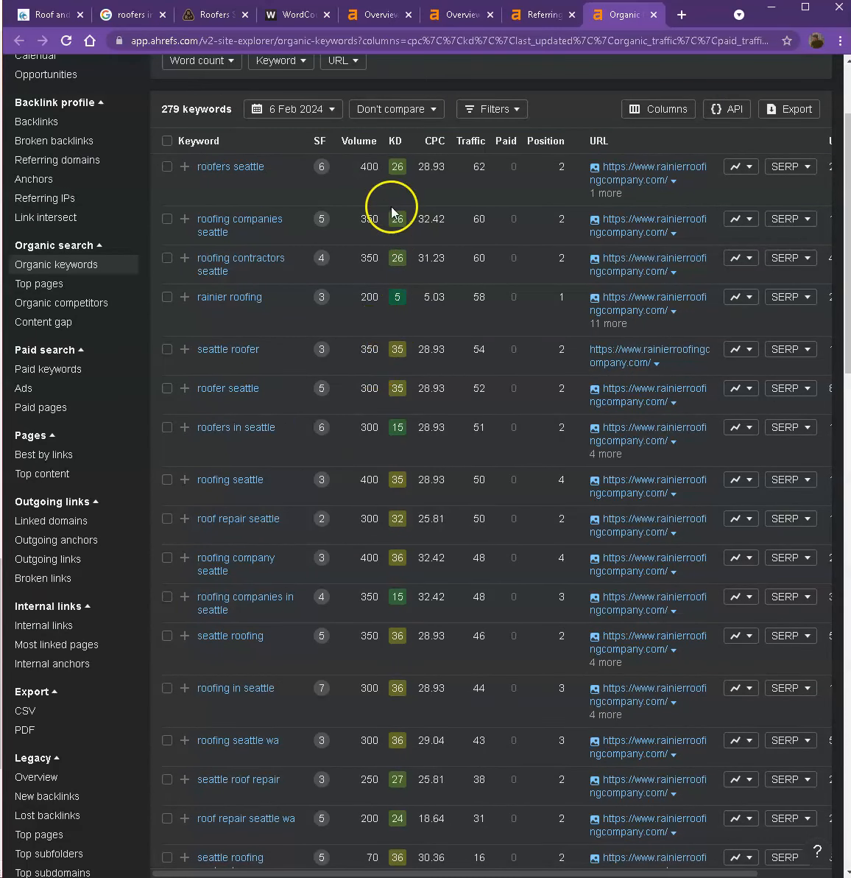
pyautogui.moveTo(374, 531)
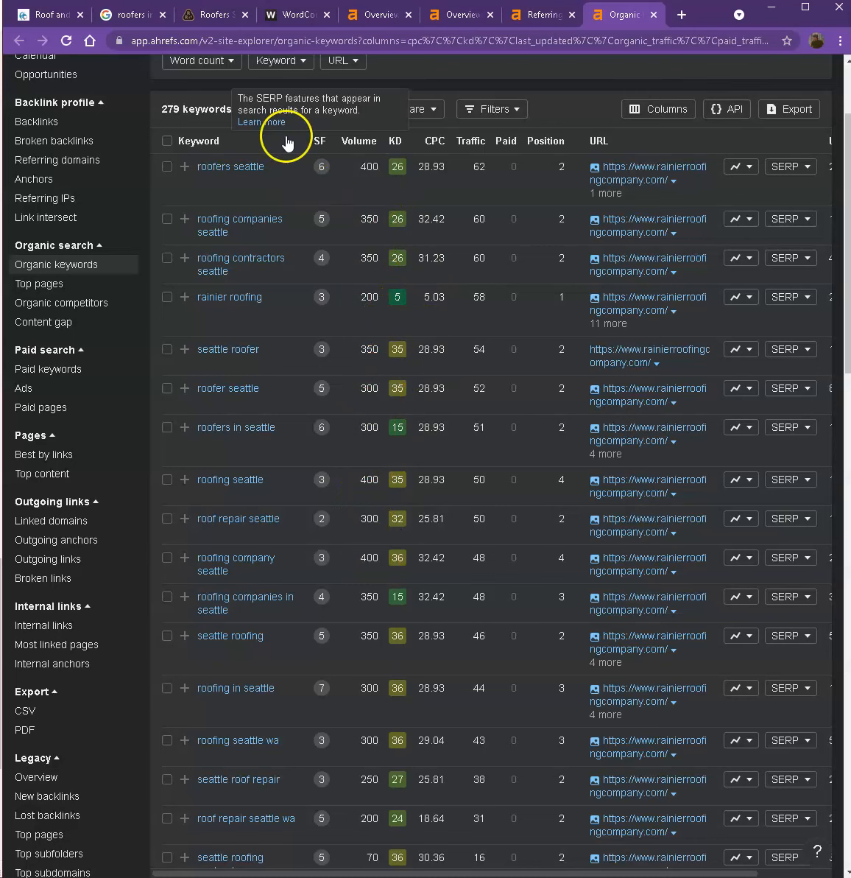
pyautogui.moveTo(237, 388)
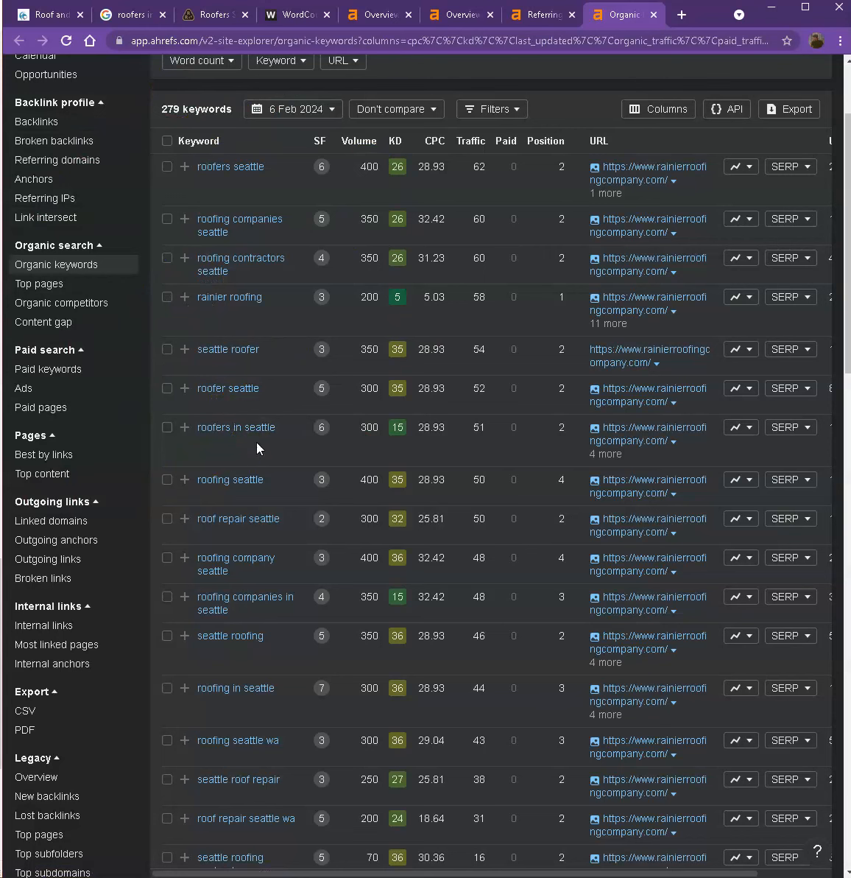
pyautogui.moveTo(193, 489)
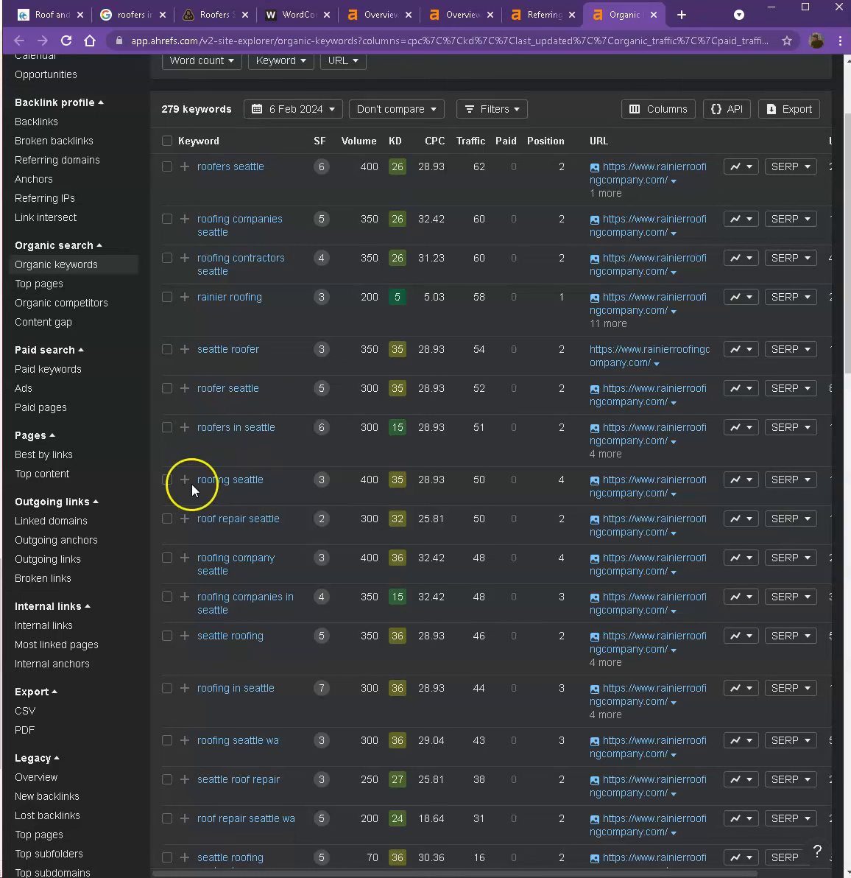
pyautogui.moveTo(382, 280)
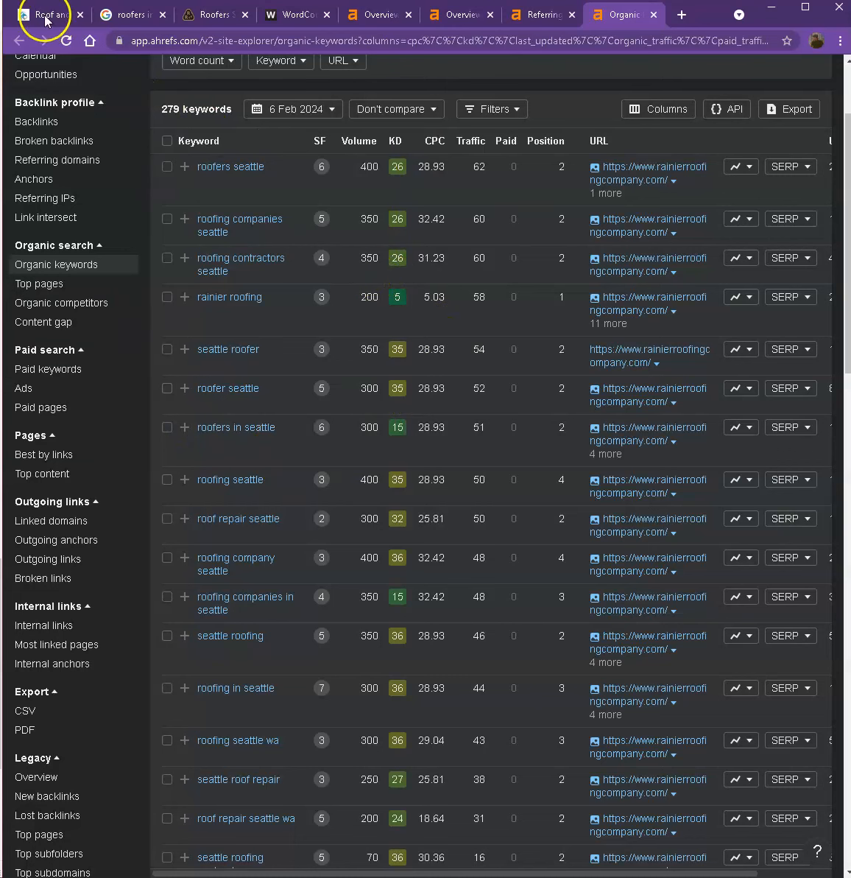
pyautogui.click(50, 14)
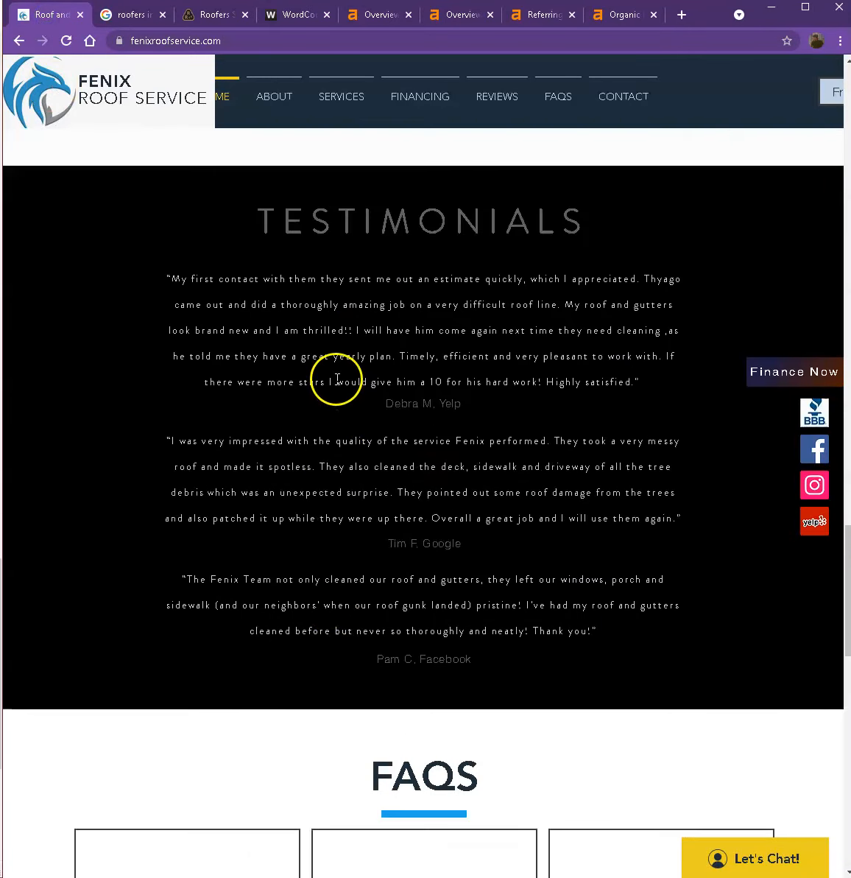
pyautogui.scroll(-3)
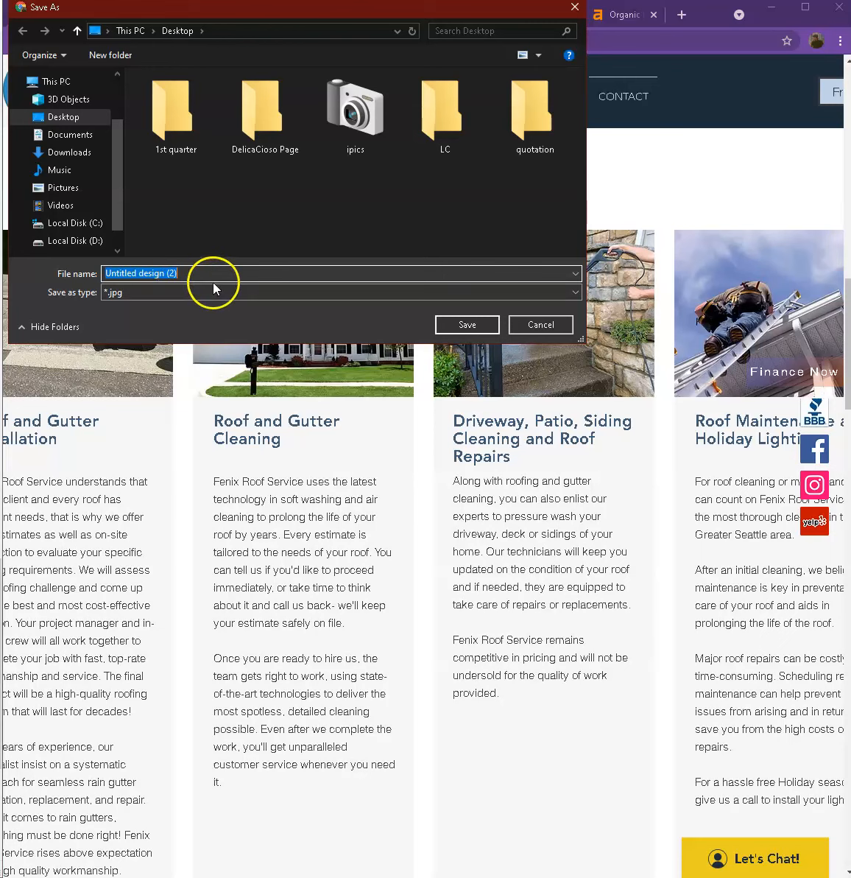
pyautogui.moveTo(540, 325)
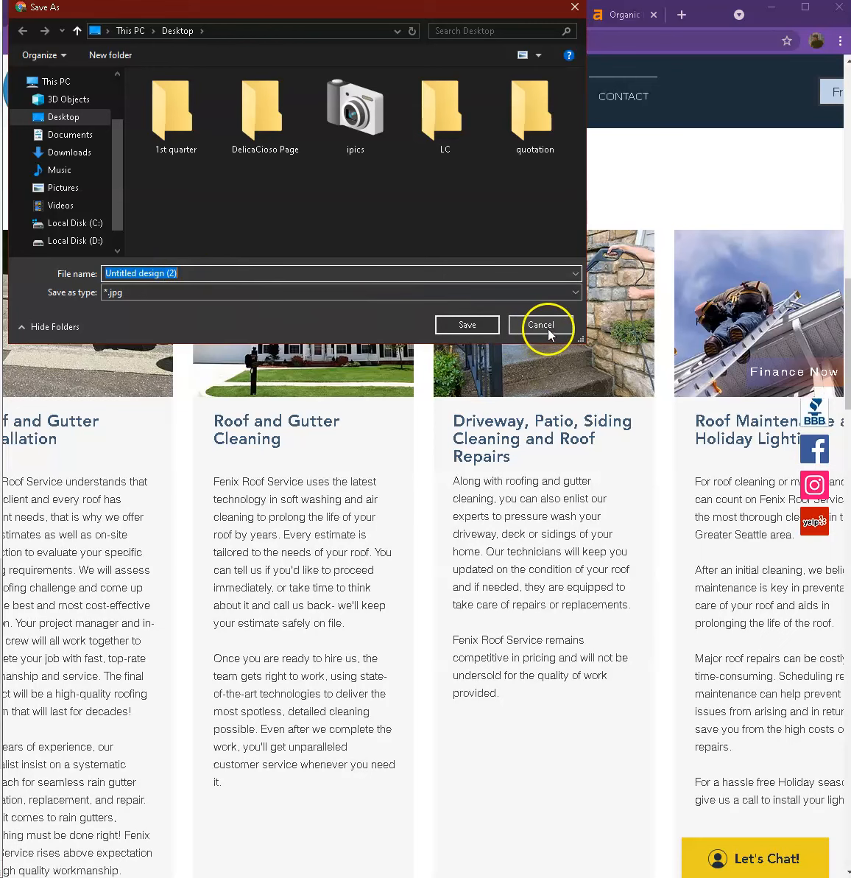
pyautogui.click(541, 324)
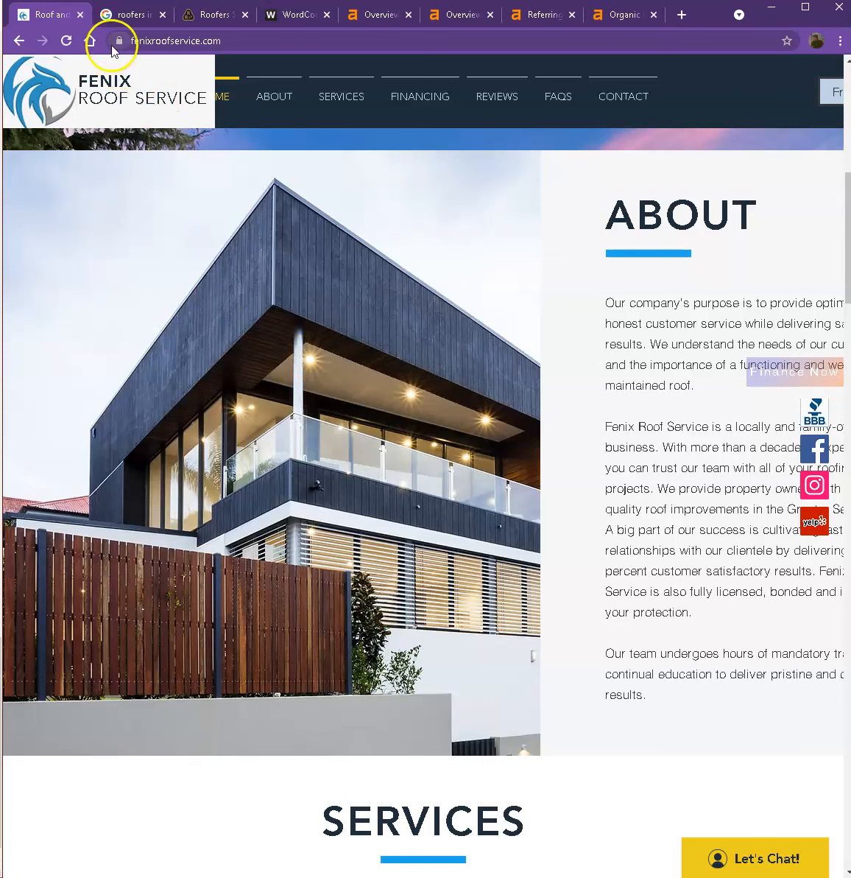
pyautogui.click(133, 14)
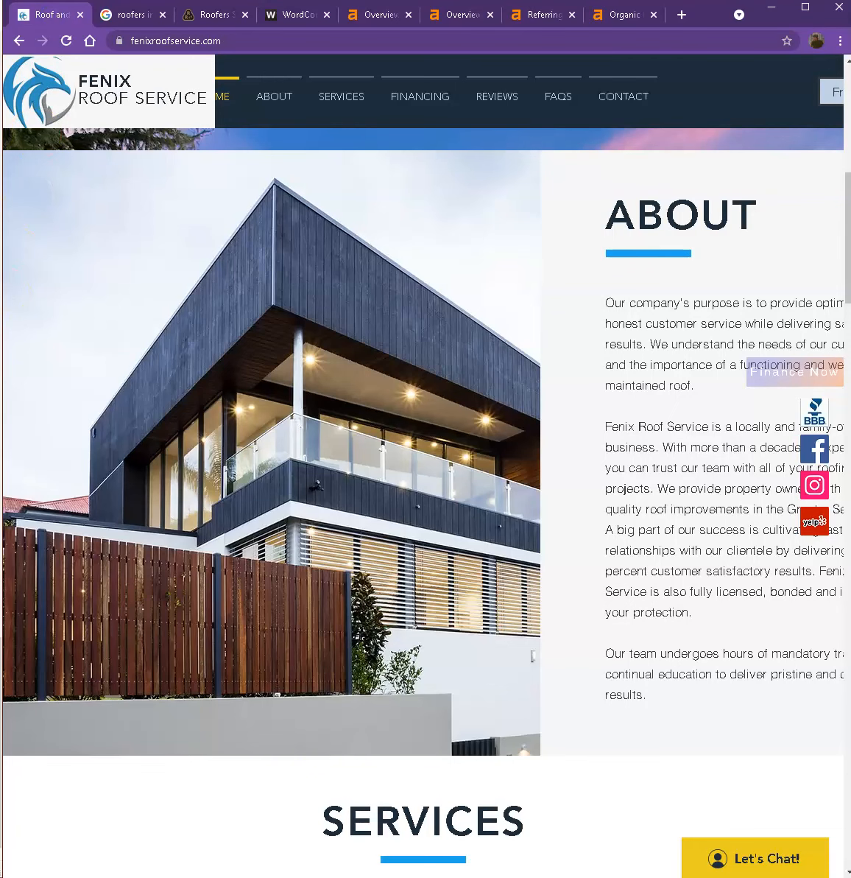
pyautogui.scroll(-3)
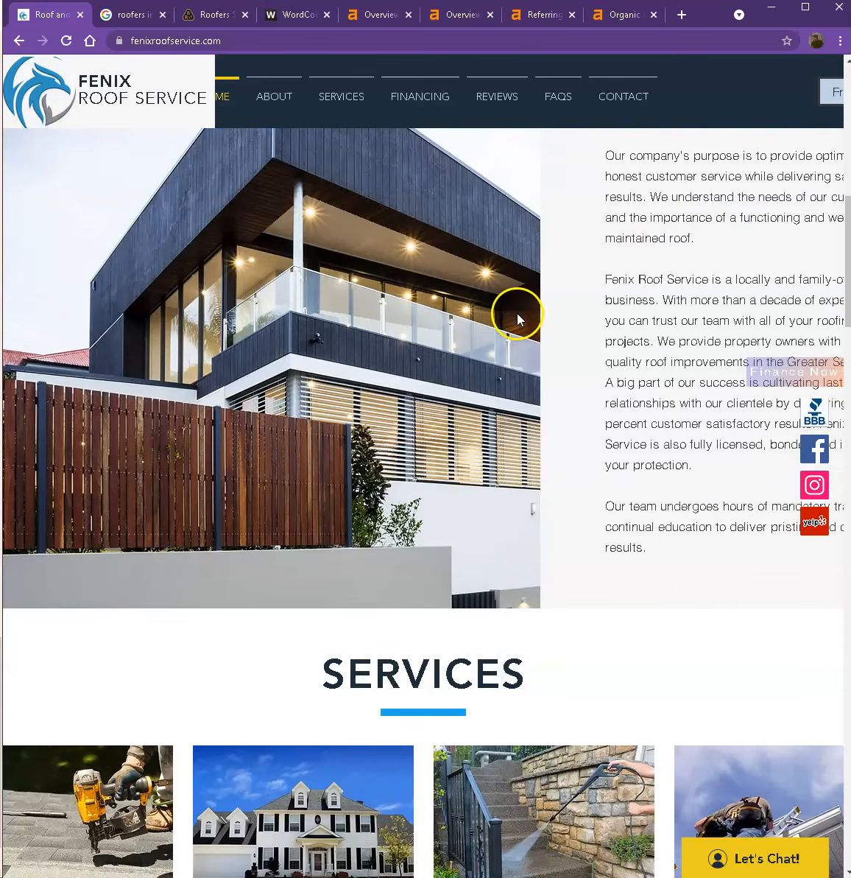
pyautogui.scroll(-3)
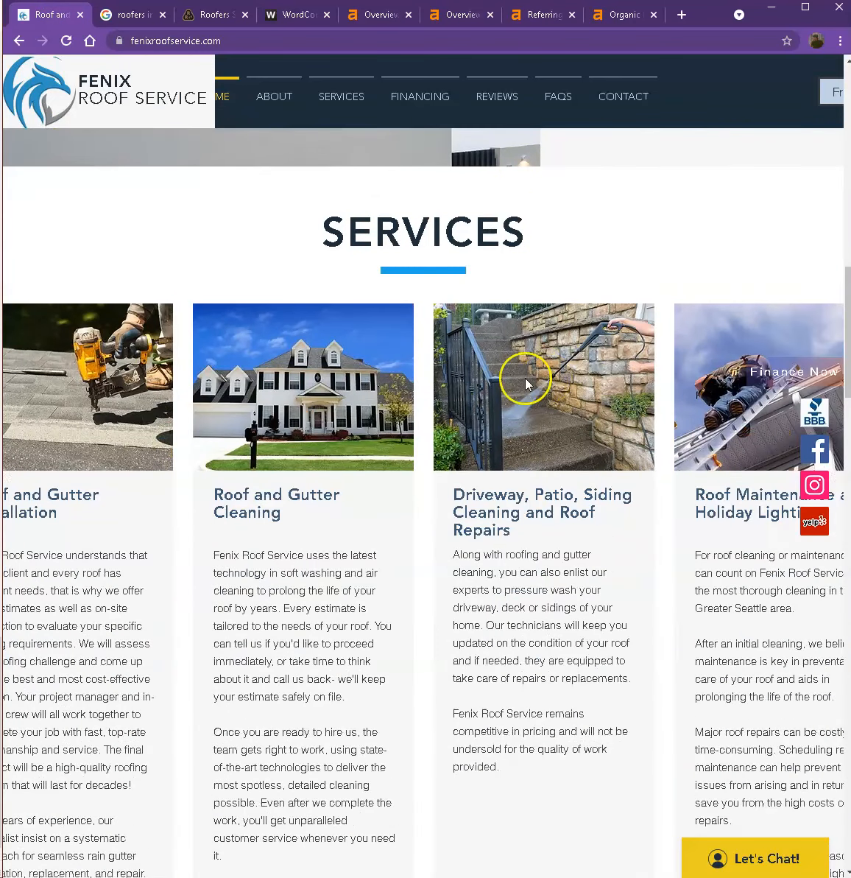
pyautogui.moveTo(414, 543)
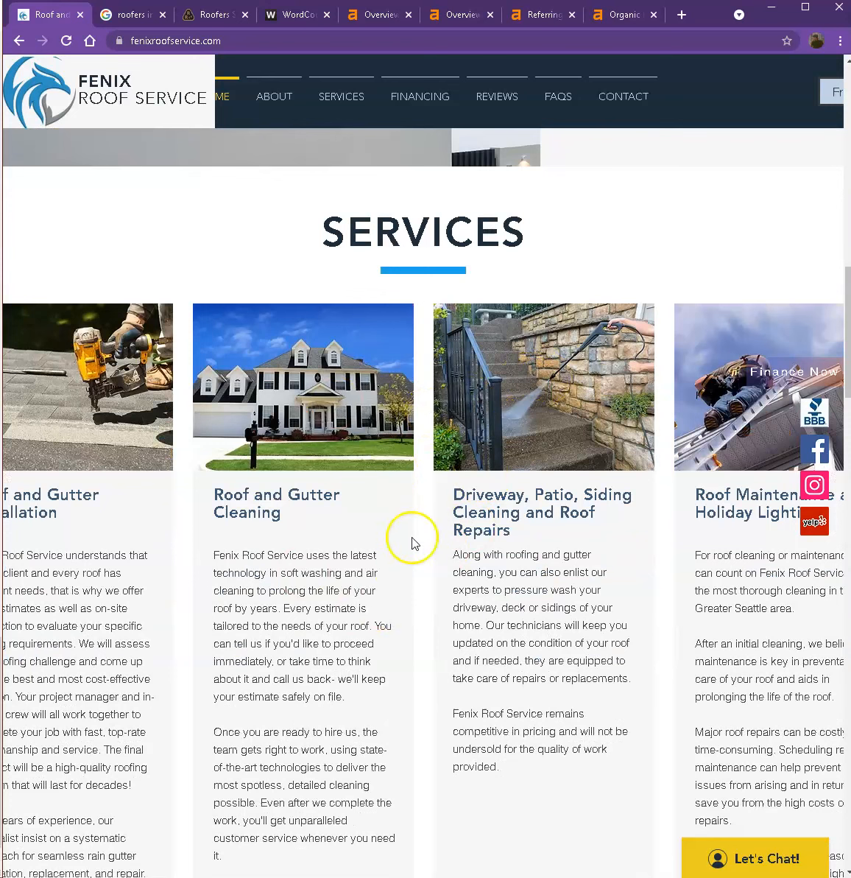
pyautogui.moveTo(352, 511)
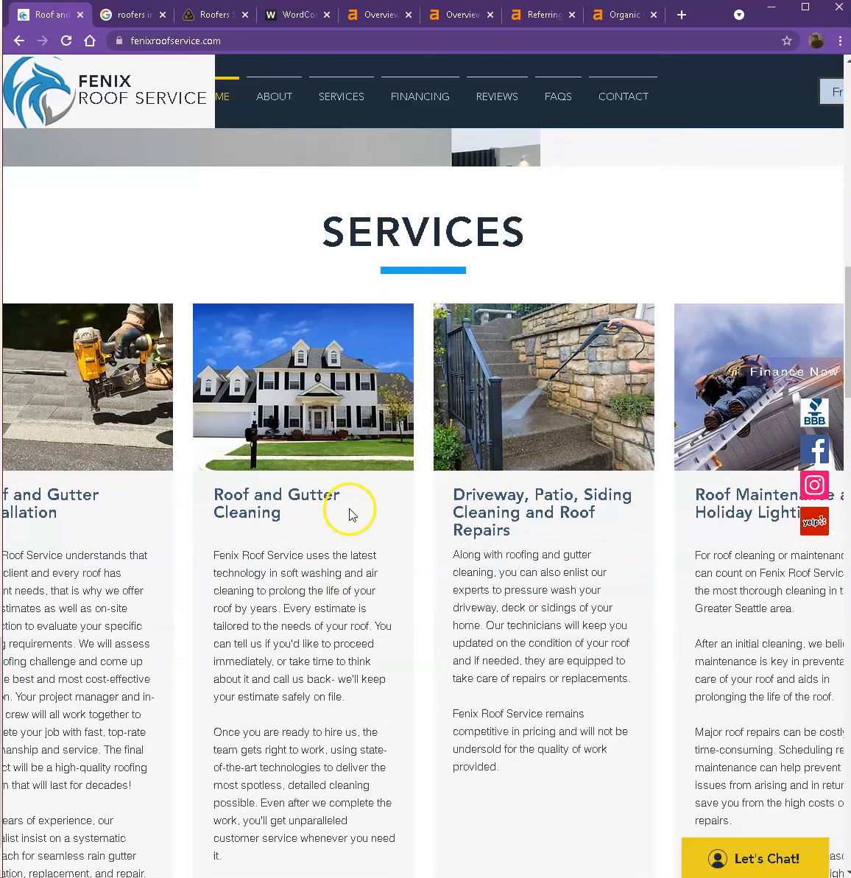